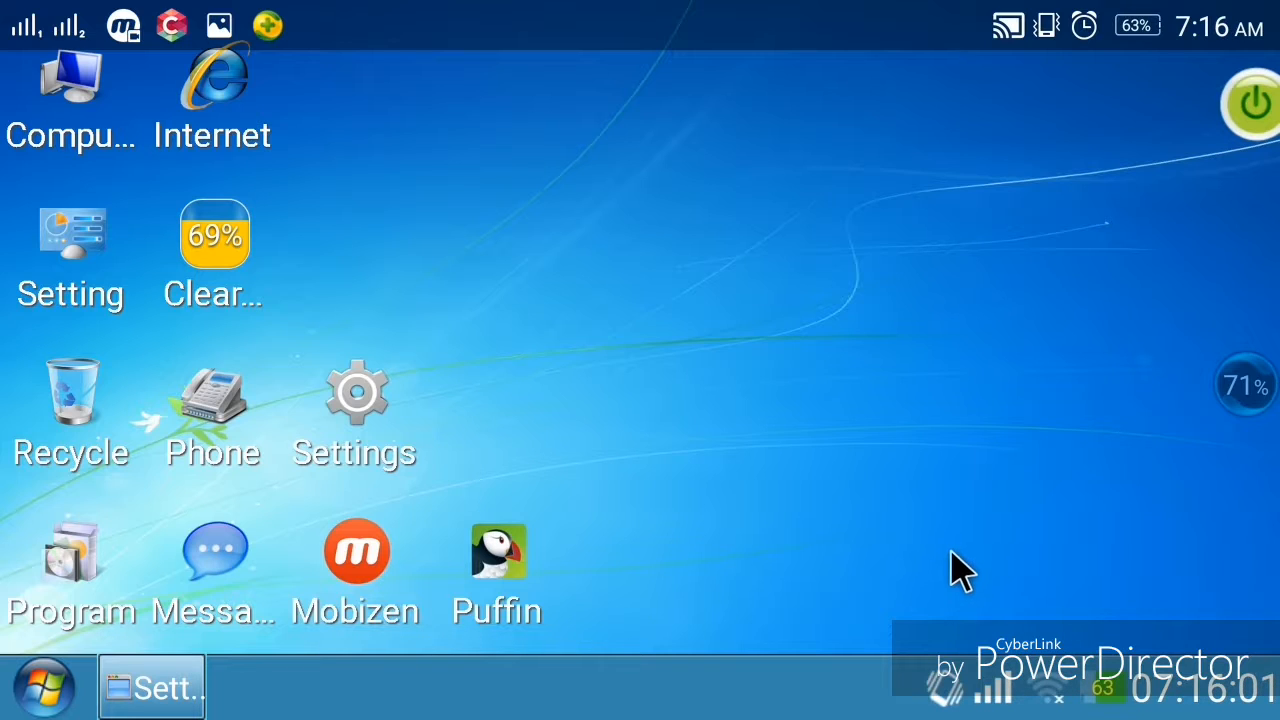
pyautogui.moveTo(976, 550)
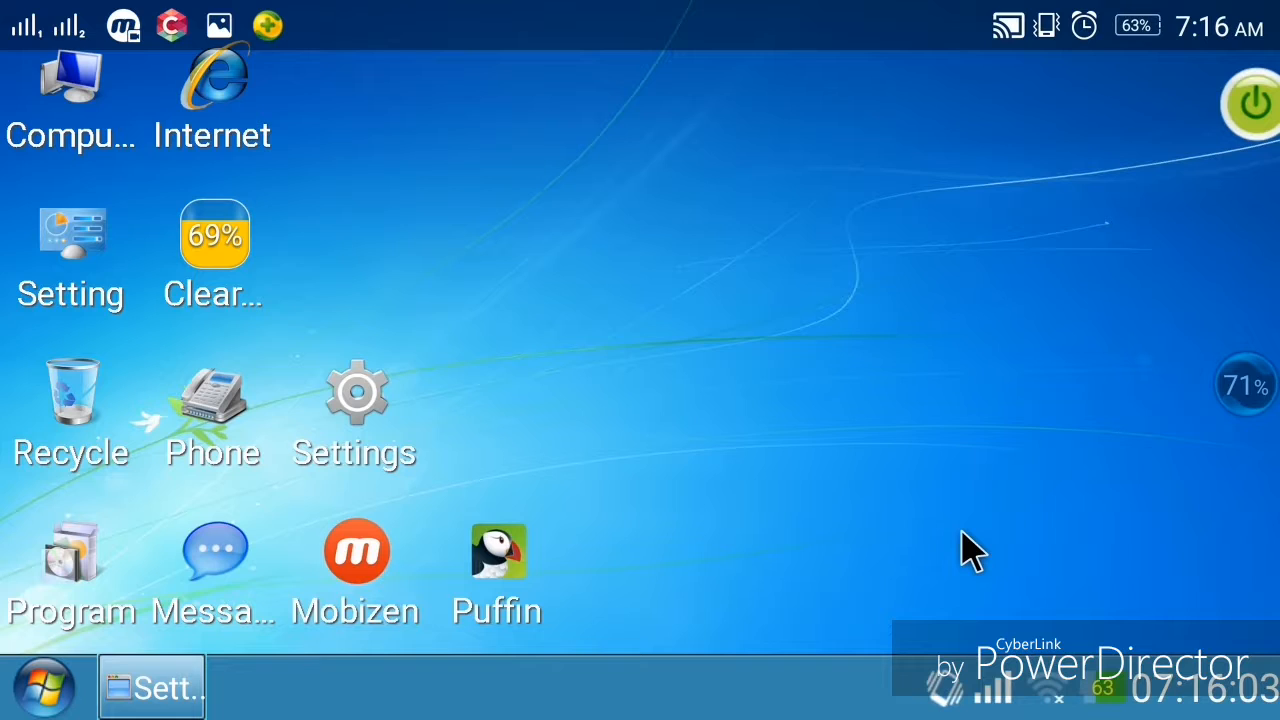
pyautogui.moveTo(964, 500)
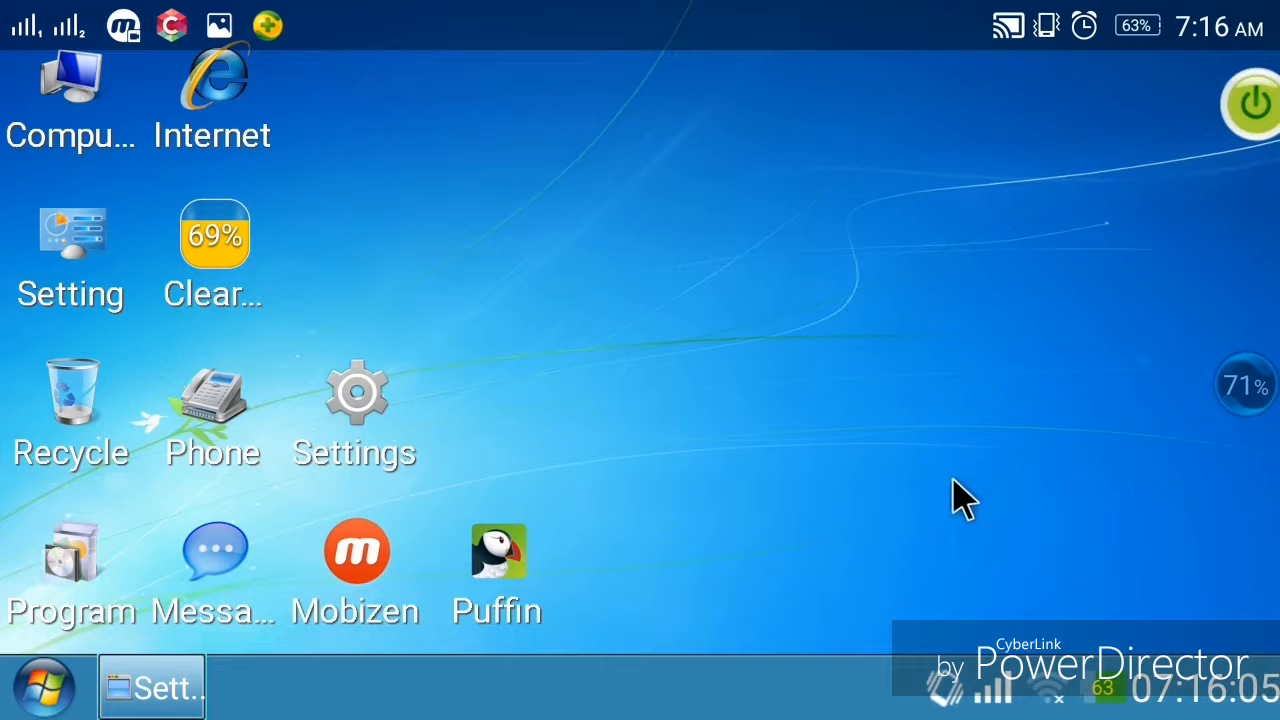
pyautogui.moveTo(764, 414)
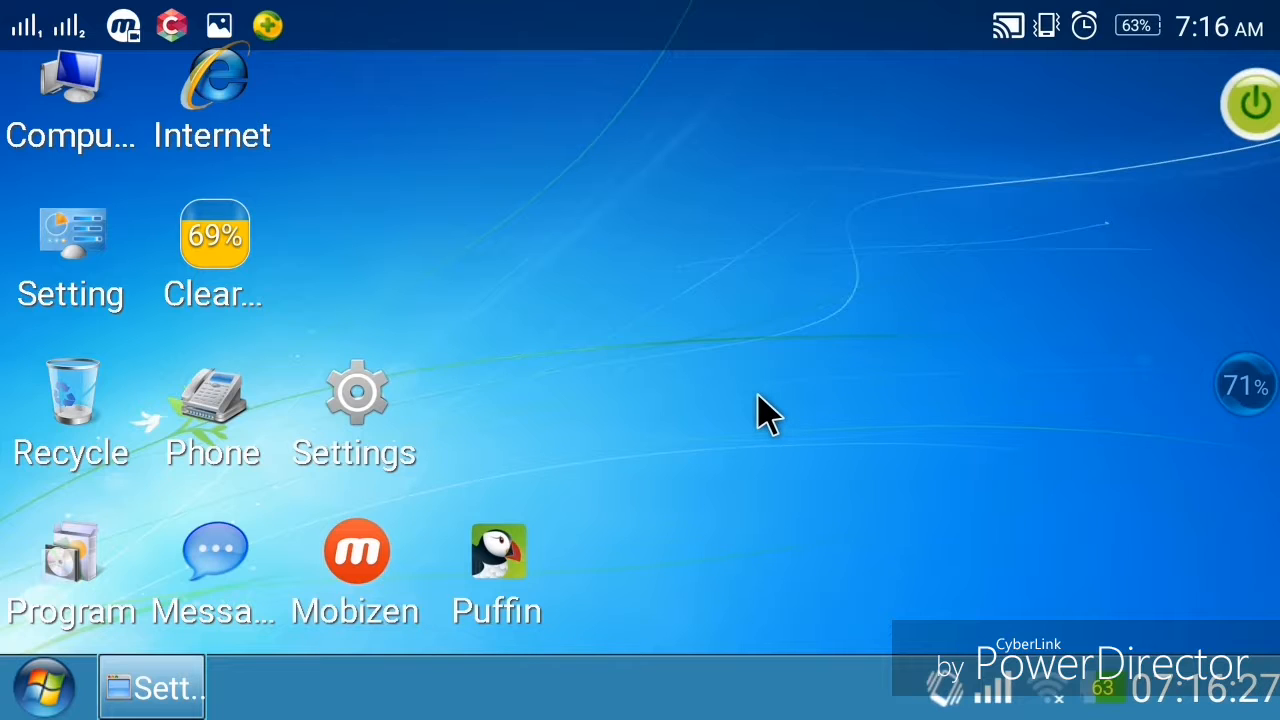
pyautogui.moveTo(364, 414)
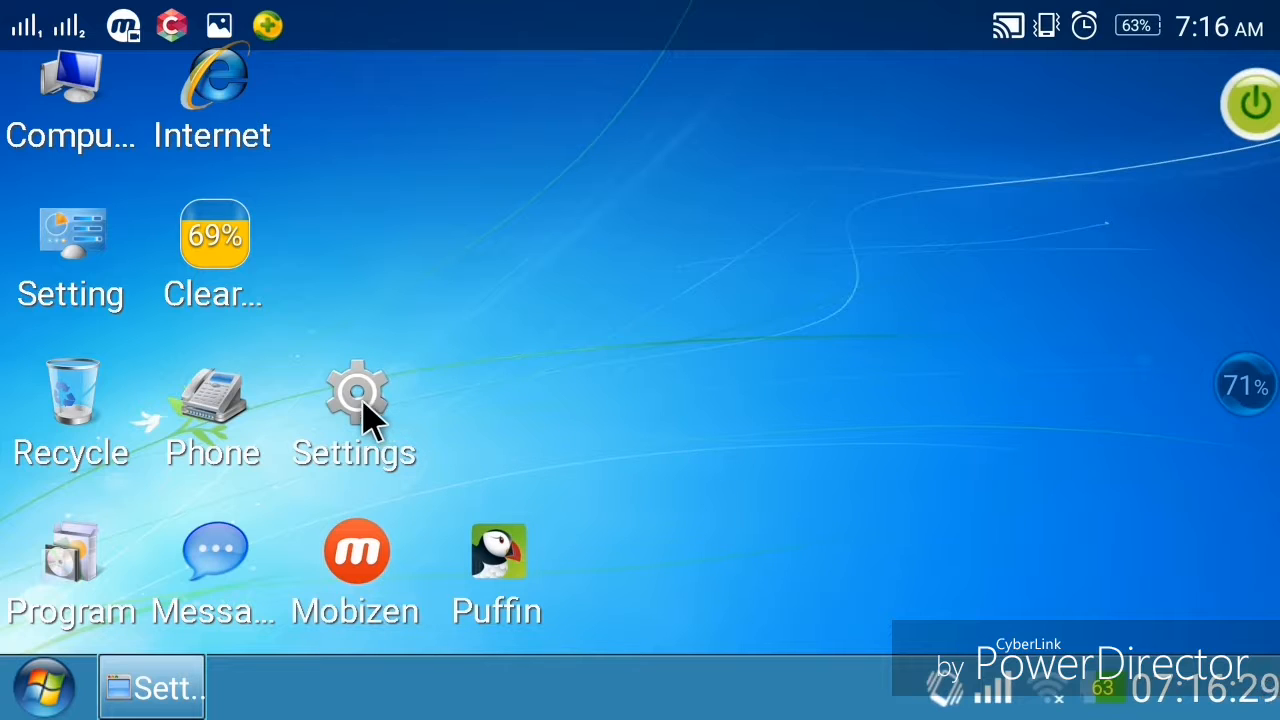
pyautogui.moveTo(360, 414)
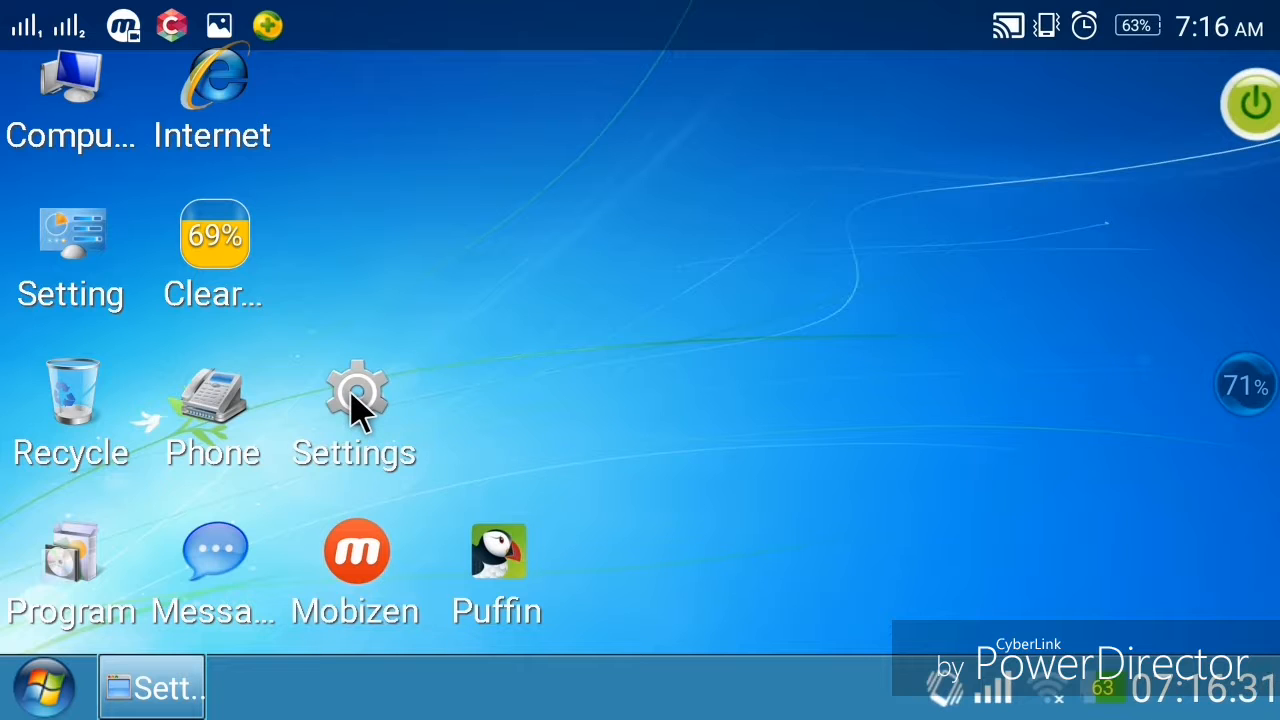
# Step: Go into Settings and reach the About phone page
pyautogui.click(354, 400)
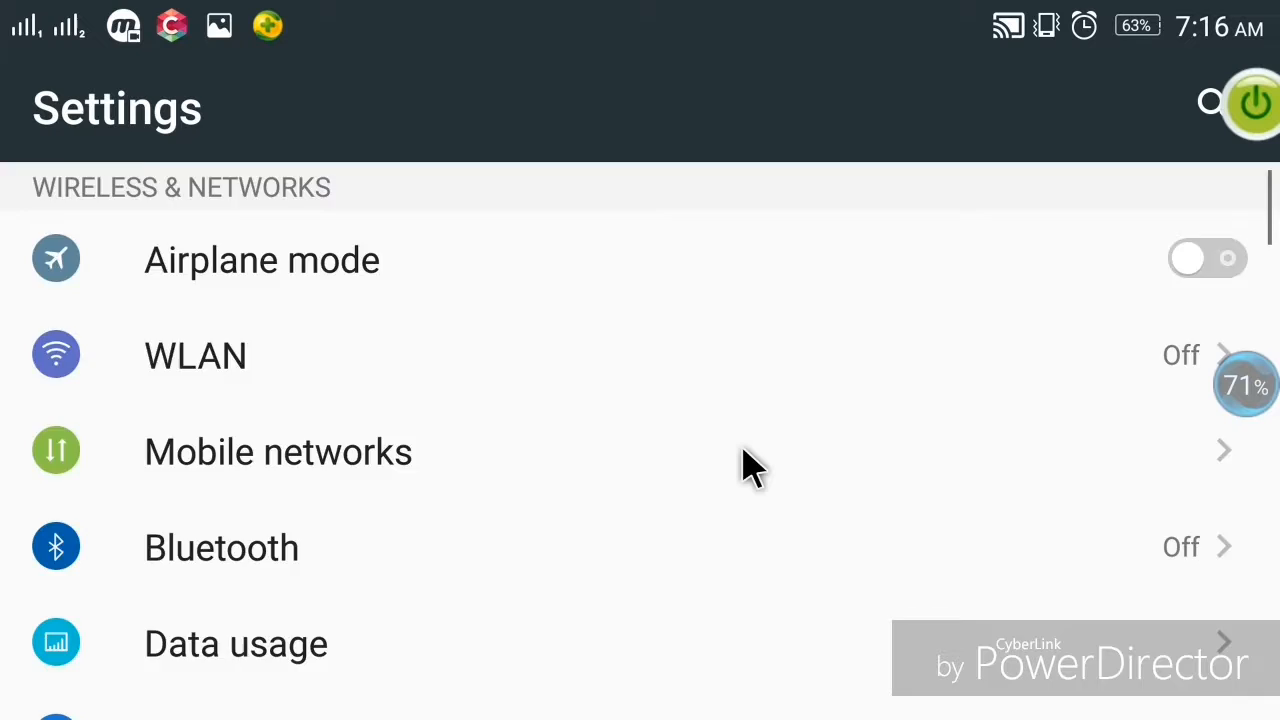
pyautogui.scroll(-3)
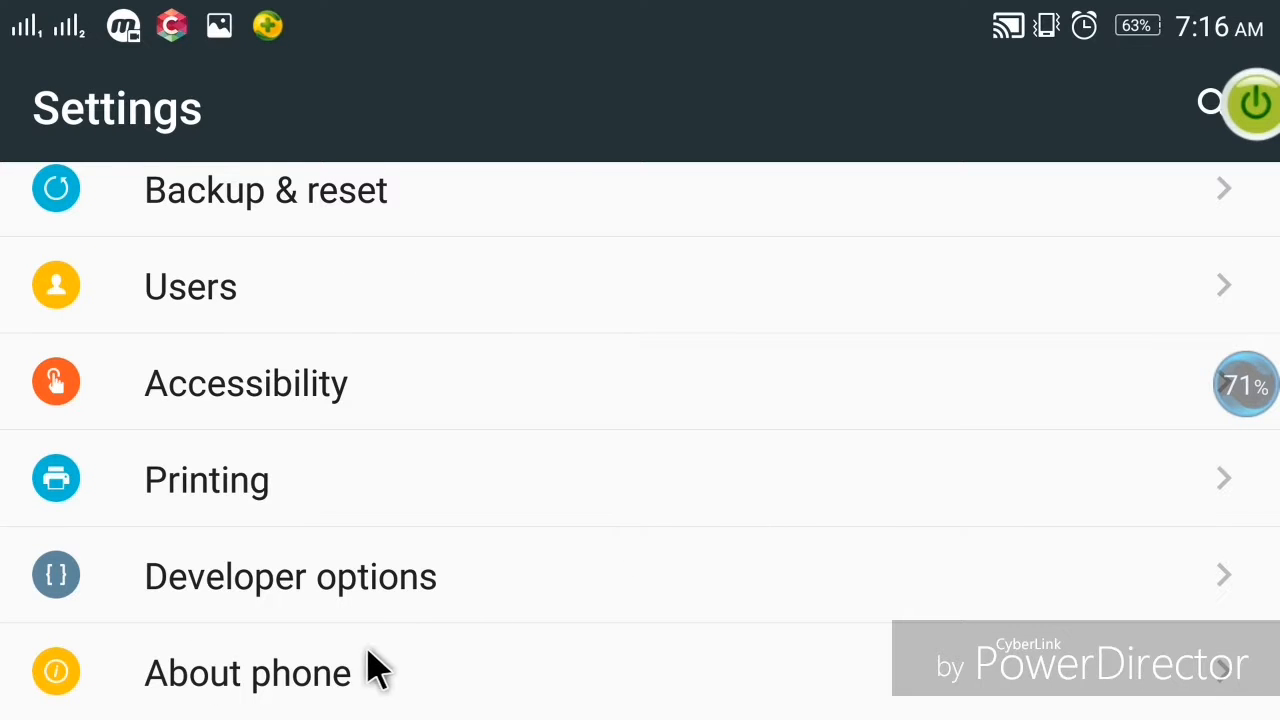
pyautogui.click(248, 672)
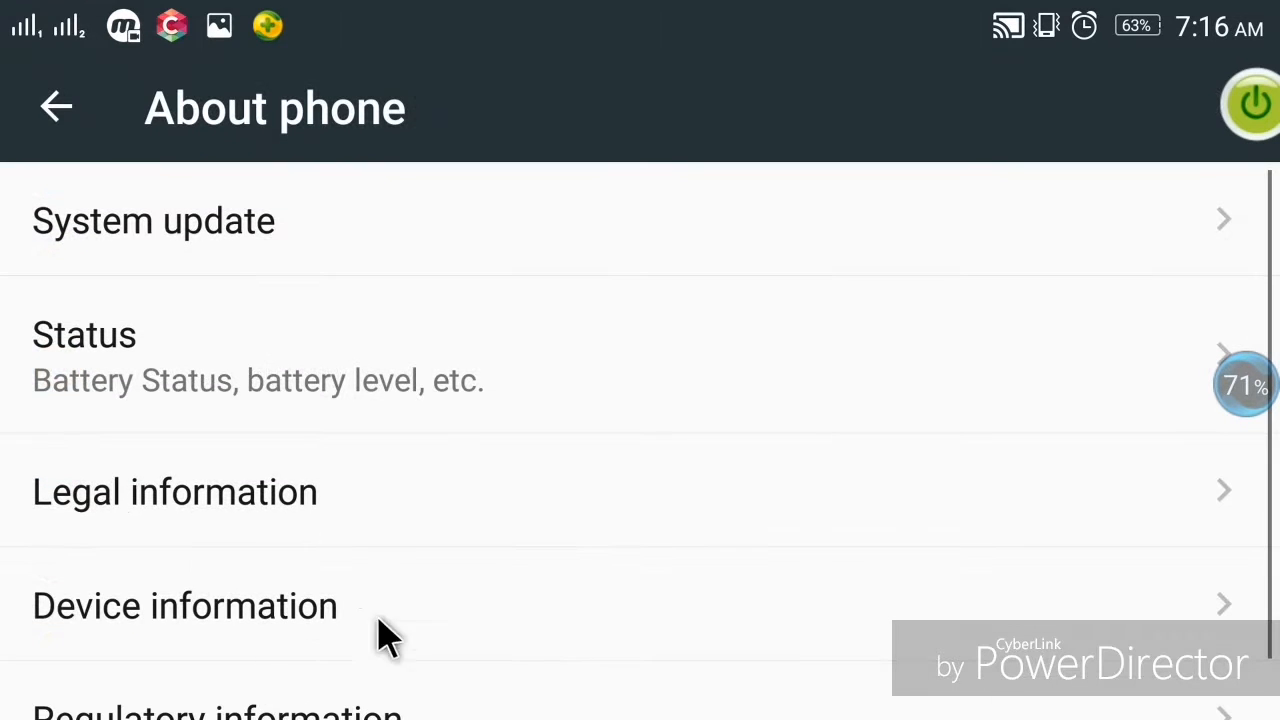
pyautogui.moveTo(384, 560)
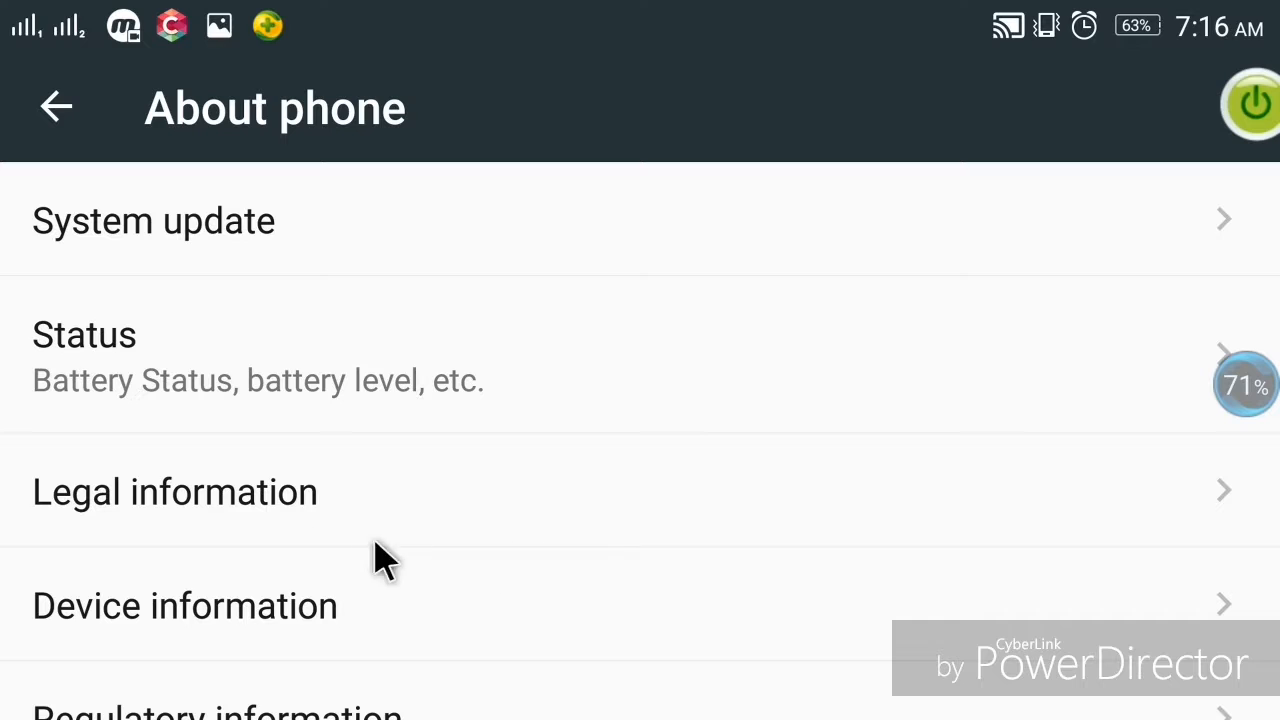
# Step: Look into Legal information, then show Device information with the build number
pyautogui.scroll(3)
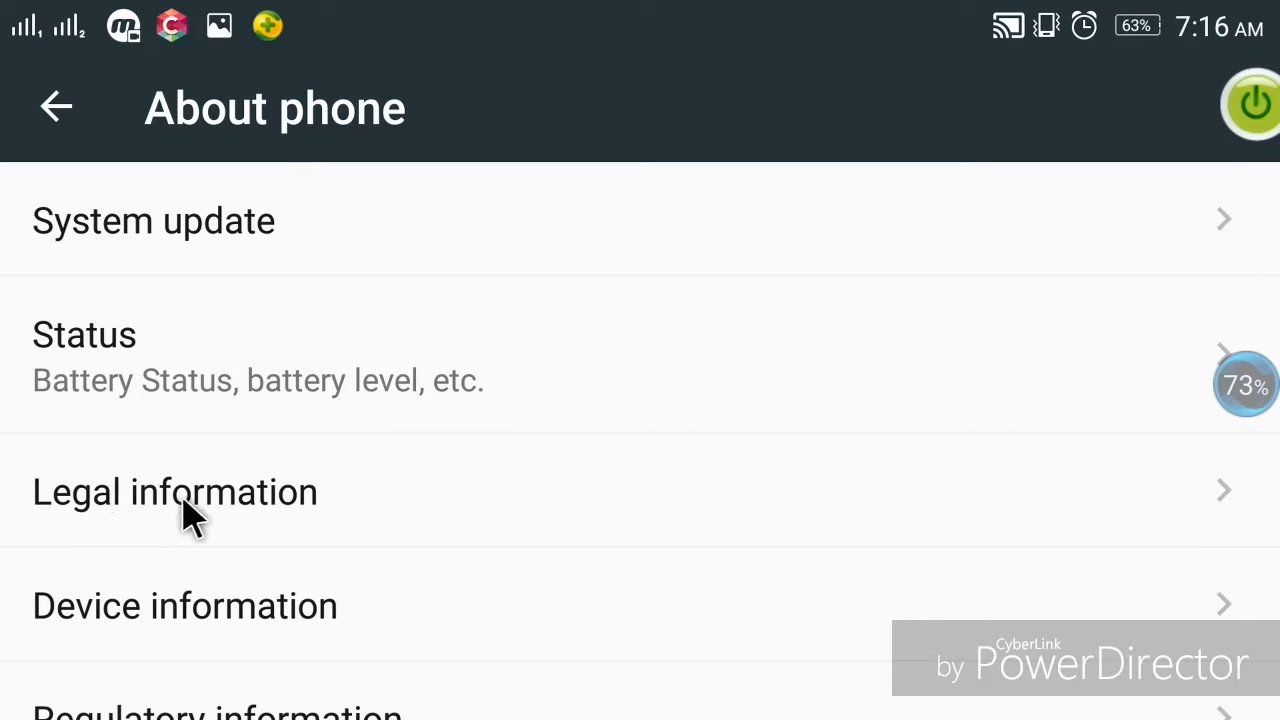
pyautogui.click(176, 492)
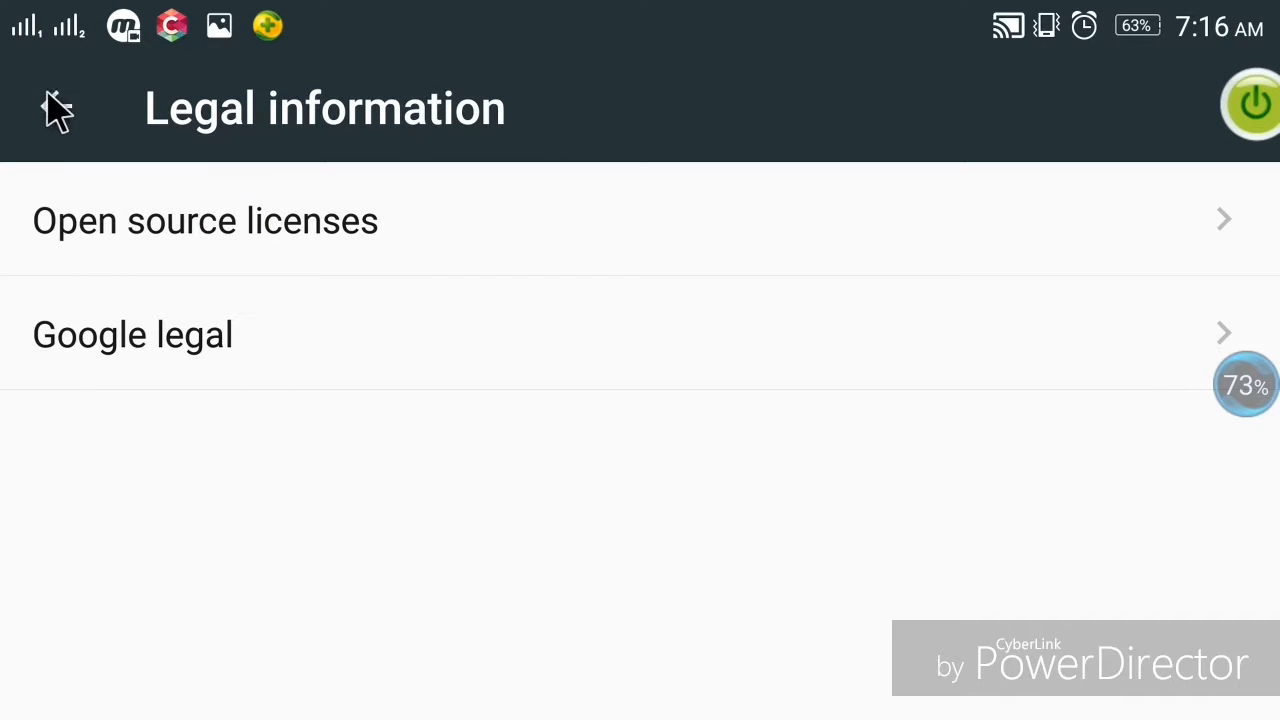
pyautogui.click(56, 108)
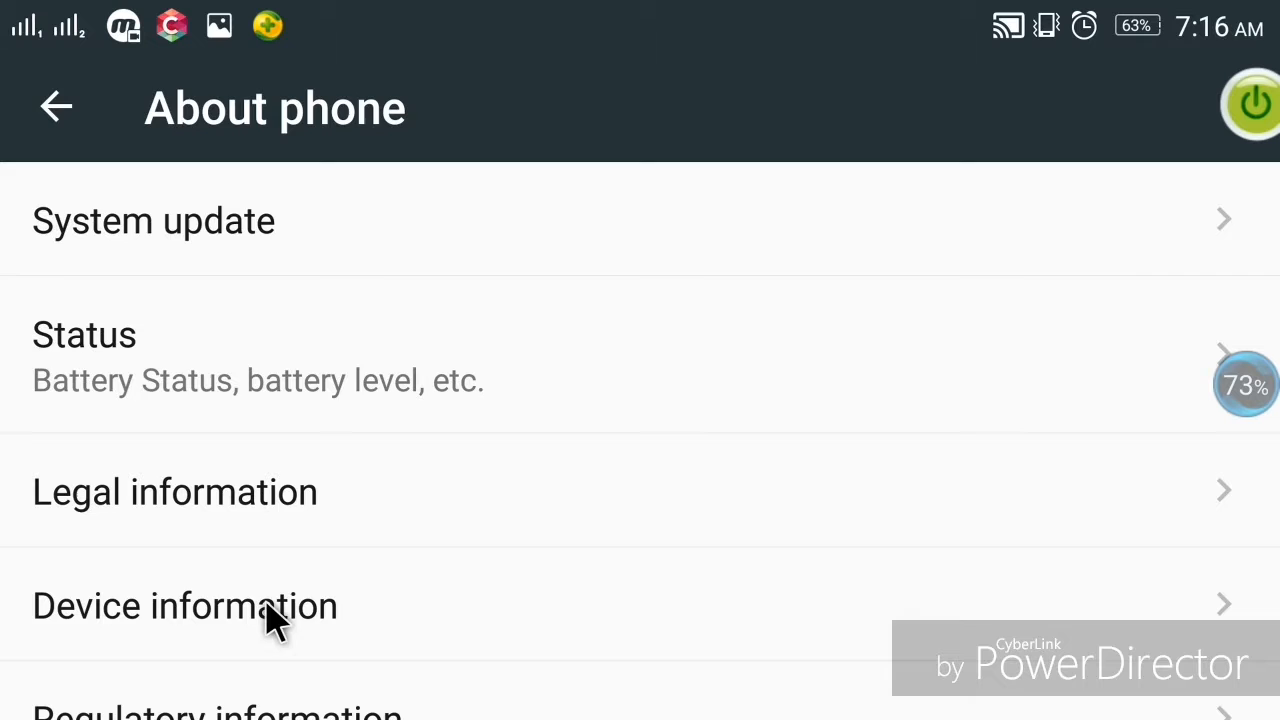
pyautogui.click(184, 604)
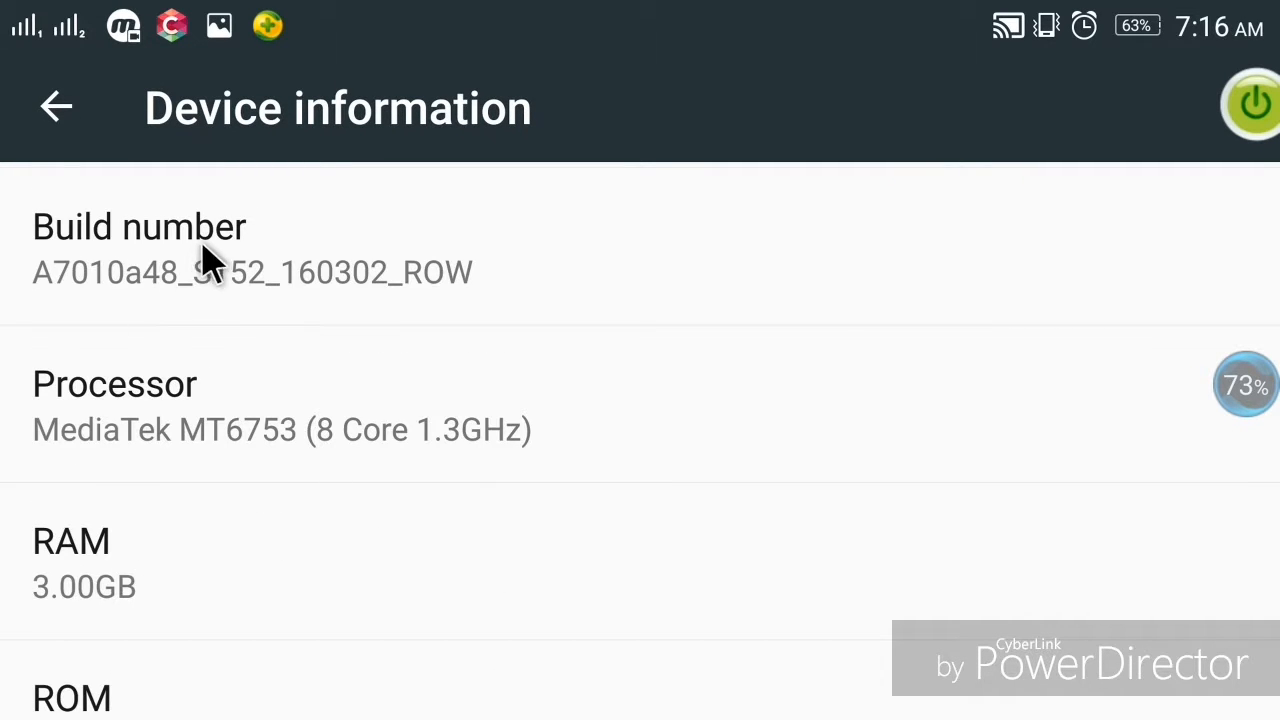
pyautogui.moveTo(388, 278)
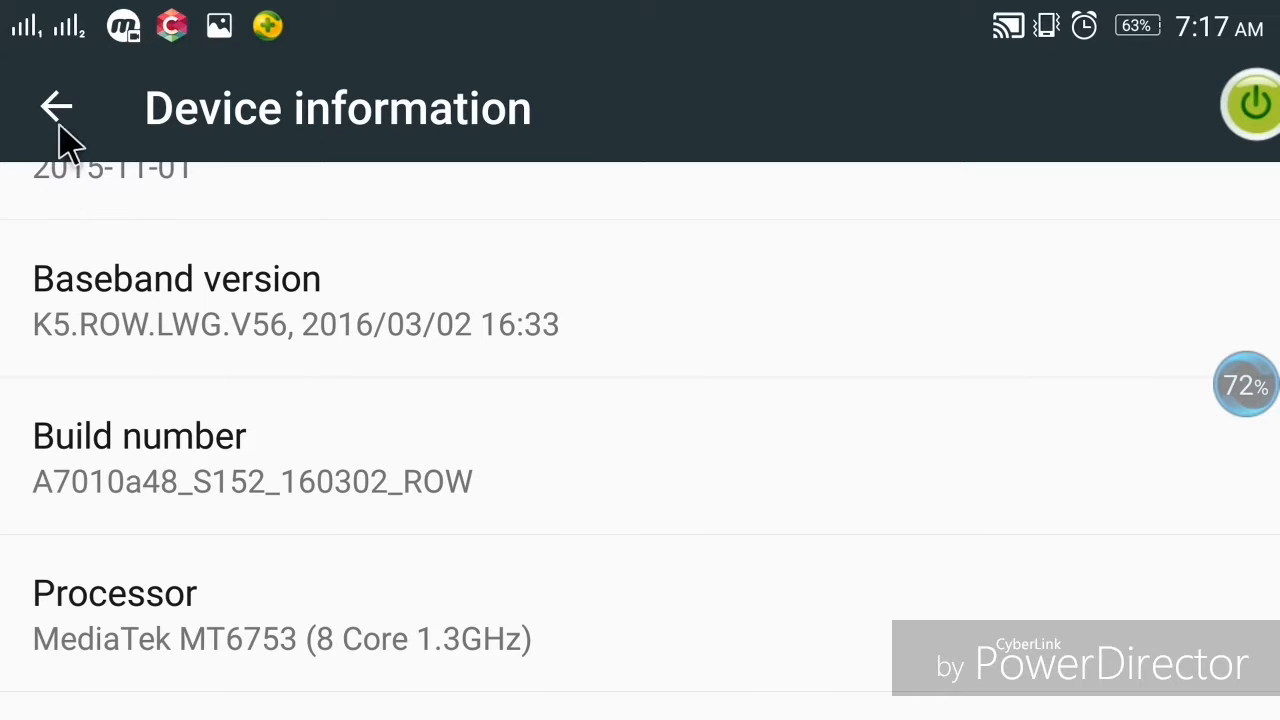
# Step: Return to the main settings list and reach Developer options at the bottom
pyautogui.click(56, 108)
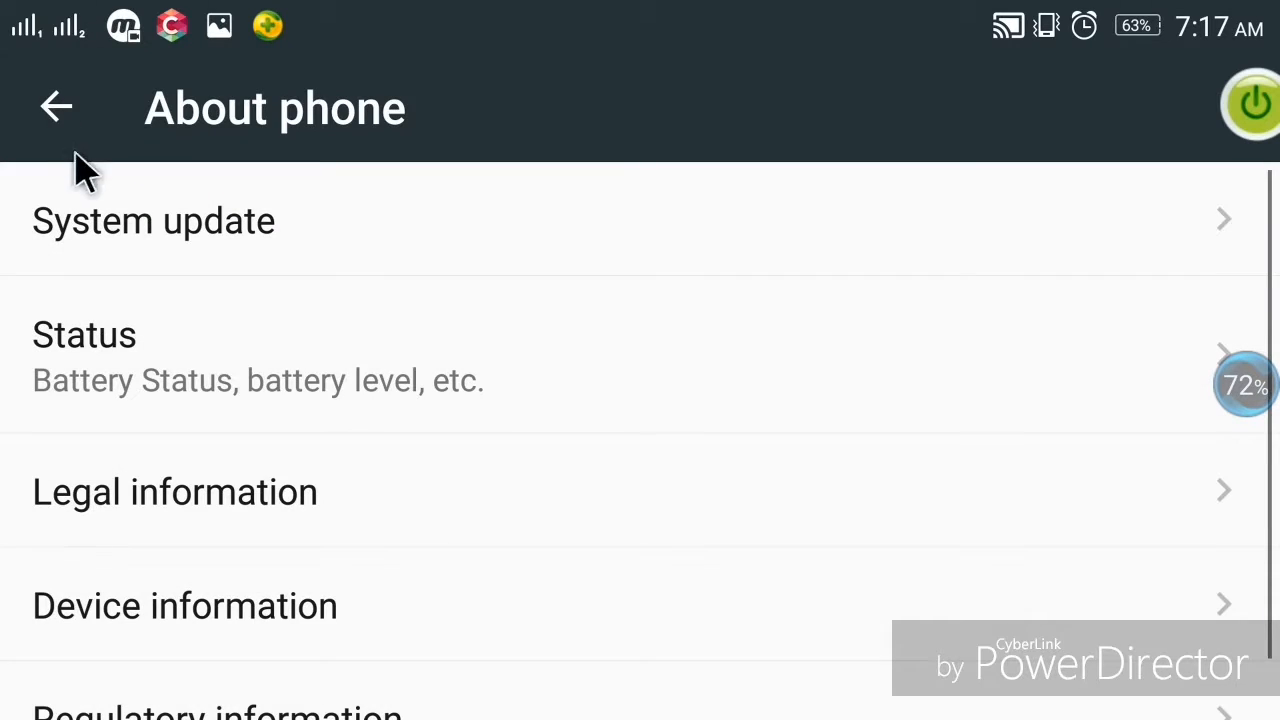
pyautogui.moveTo(60, 100)
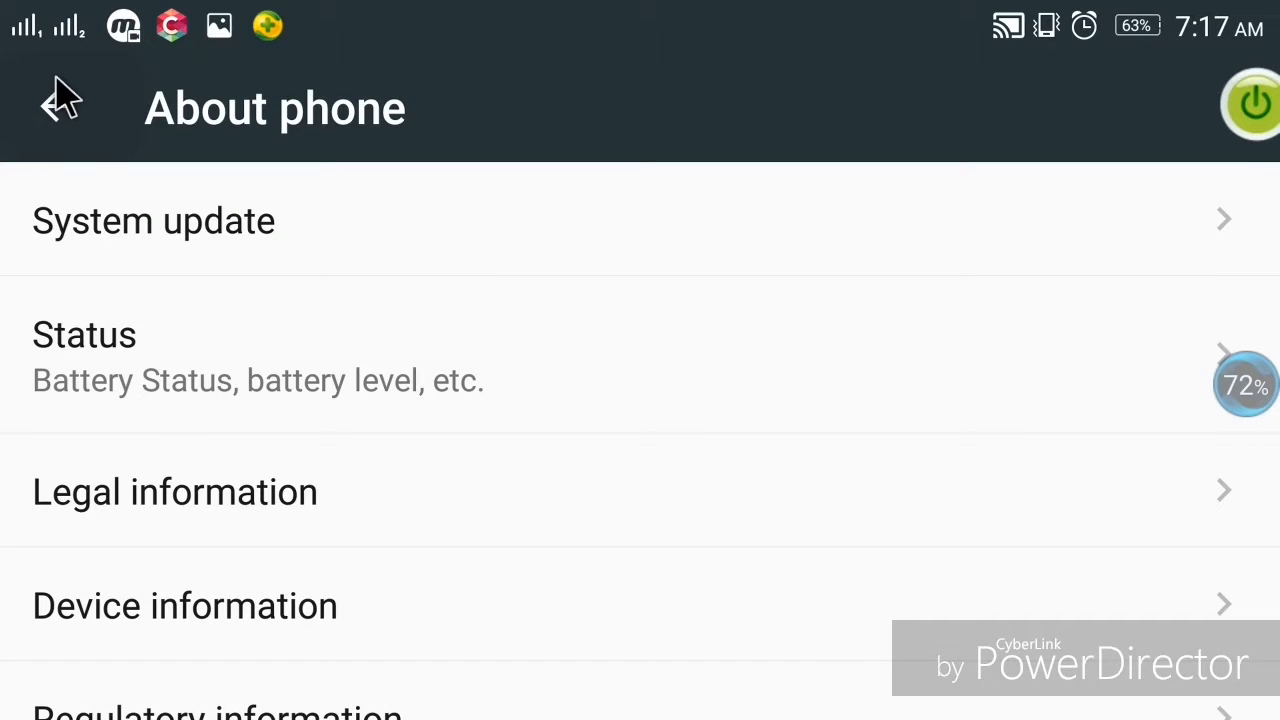
pyautogui.click(60, 100)
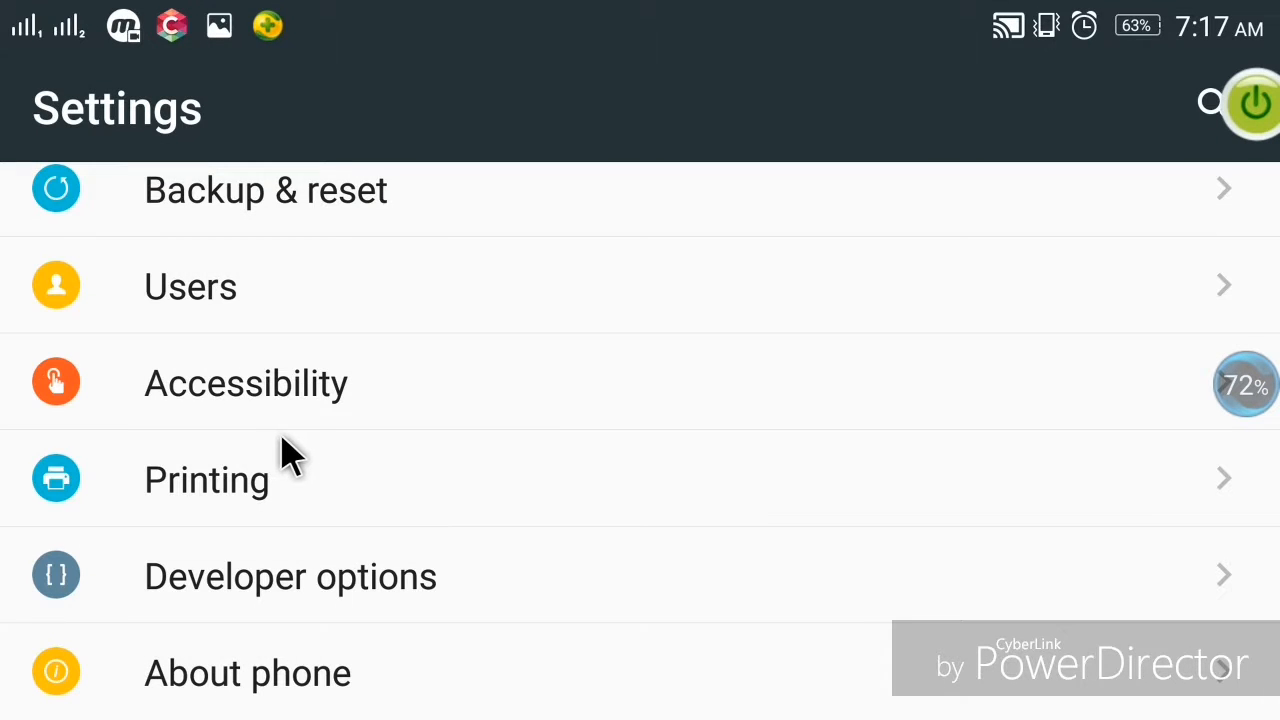
pyautogui.moveTo(240, 600)
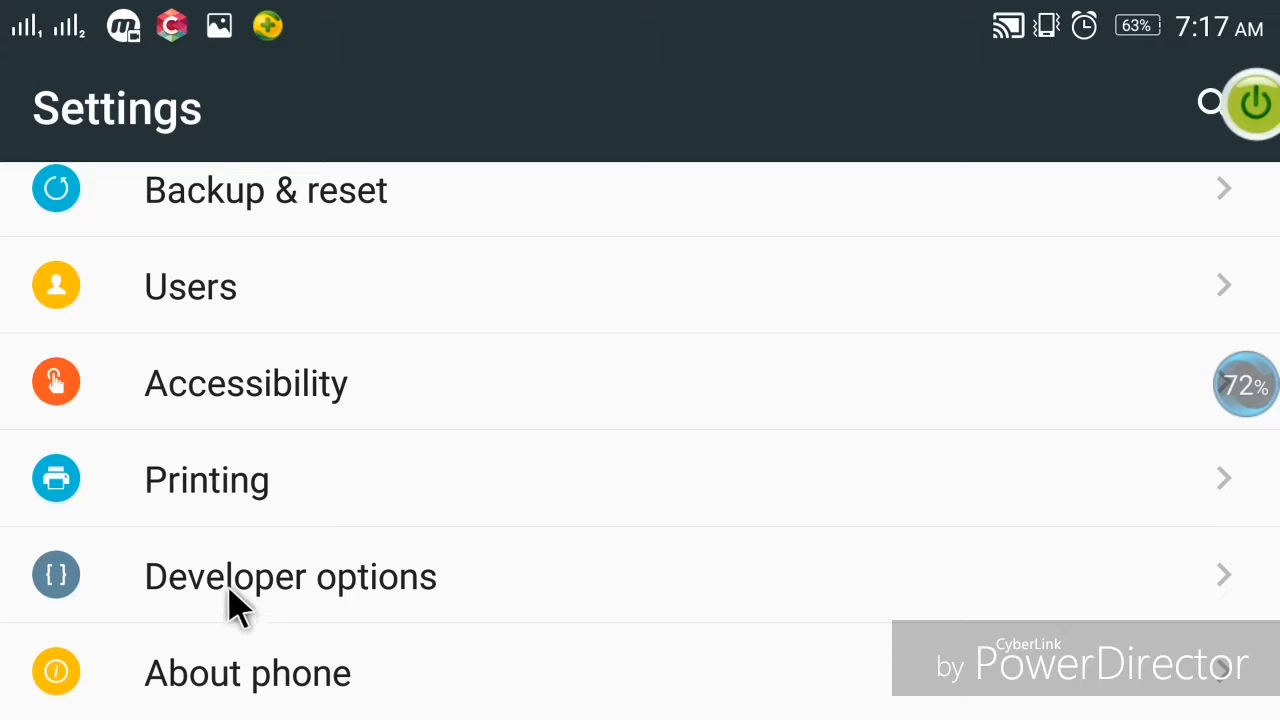
pyautogui.moveTo(332, 592)
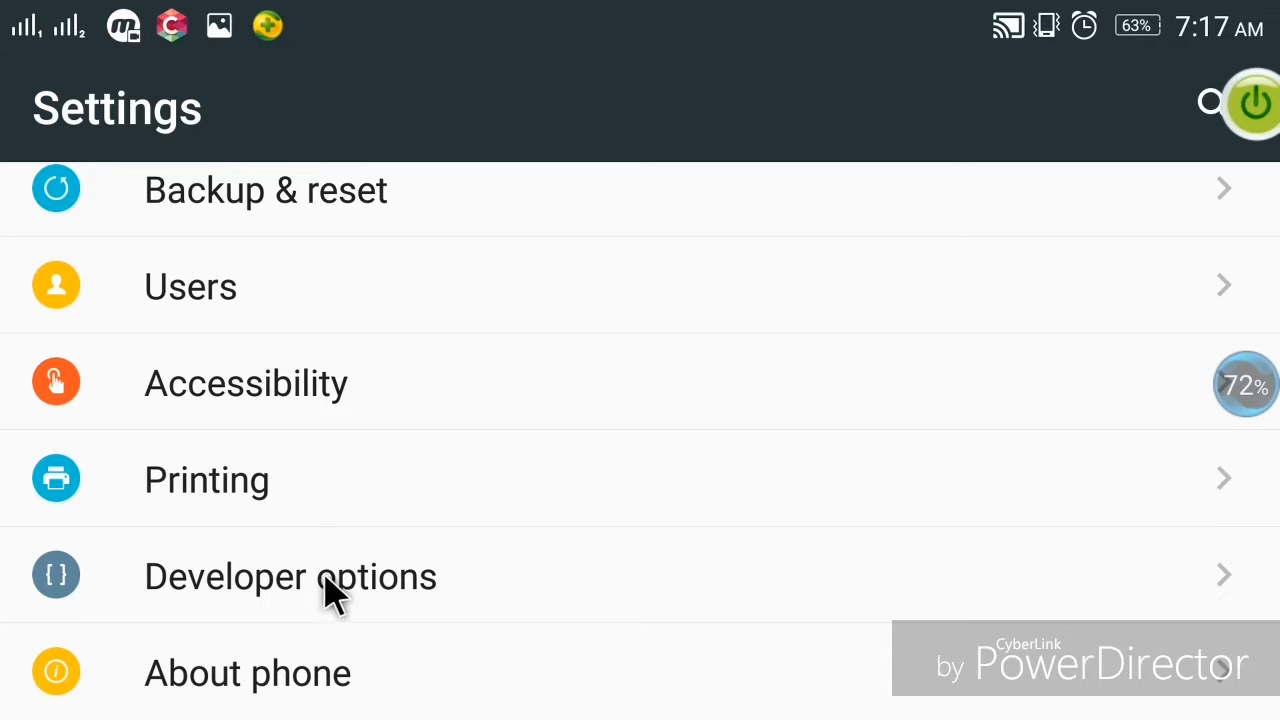
pyautogui.moveTo(350, 588)
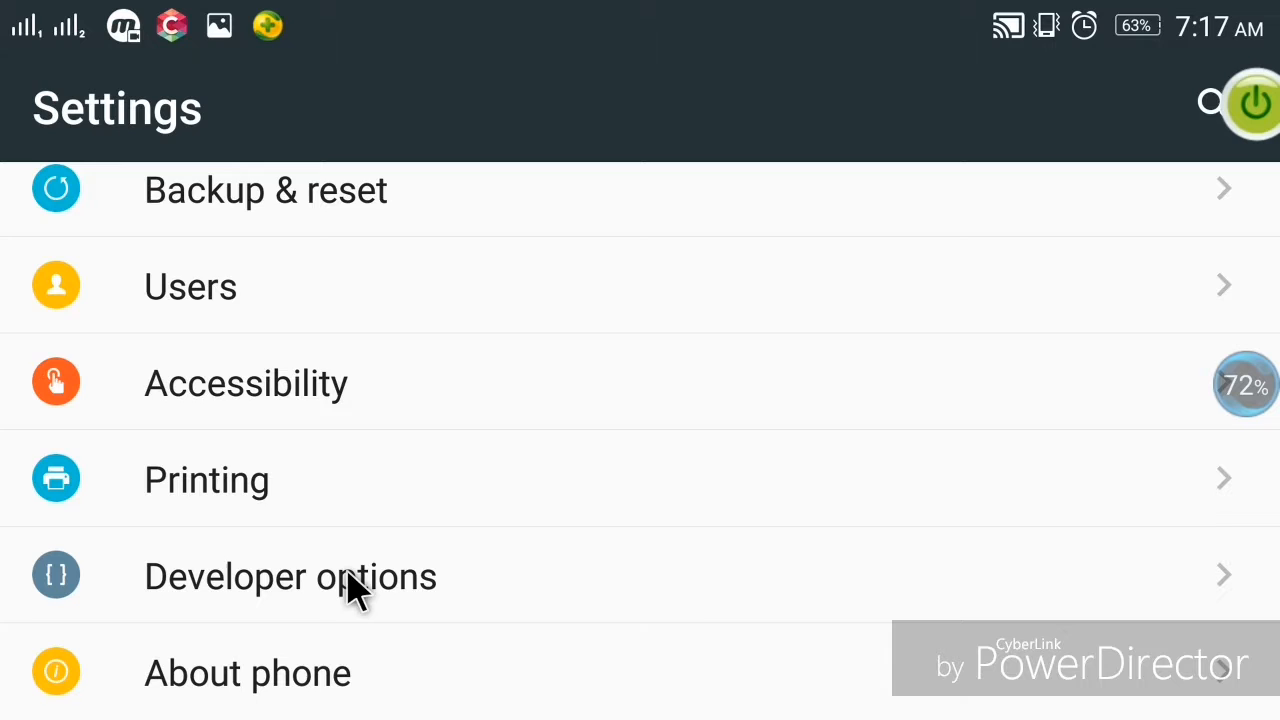
pyautogui.moveTo(416, 630)
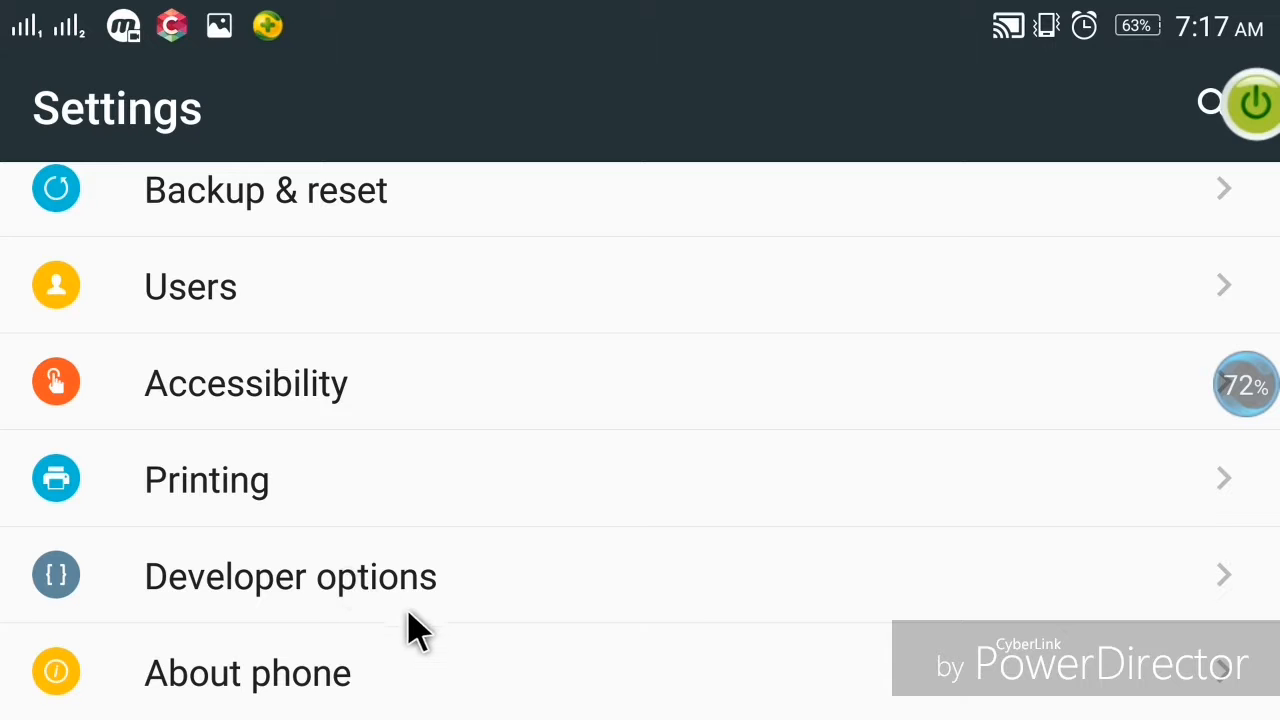
pyautogui.moveTo(376, 590)
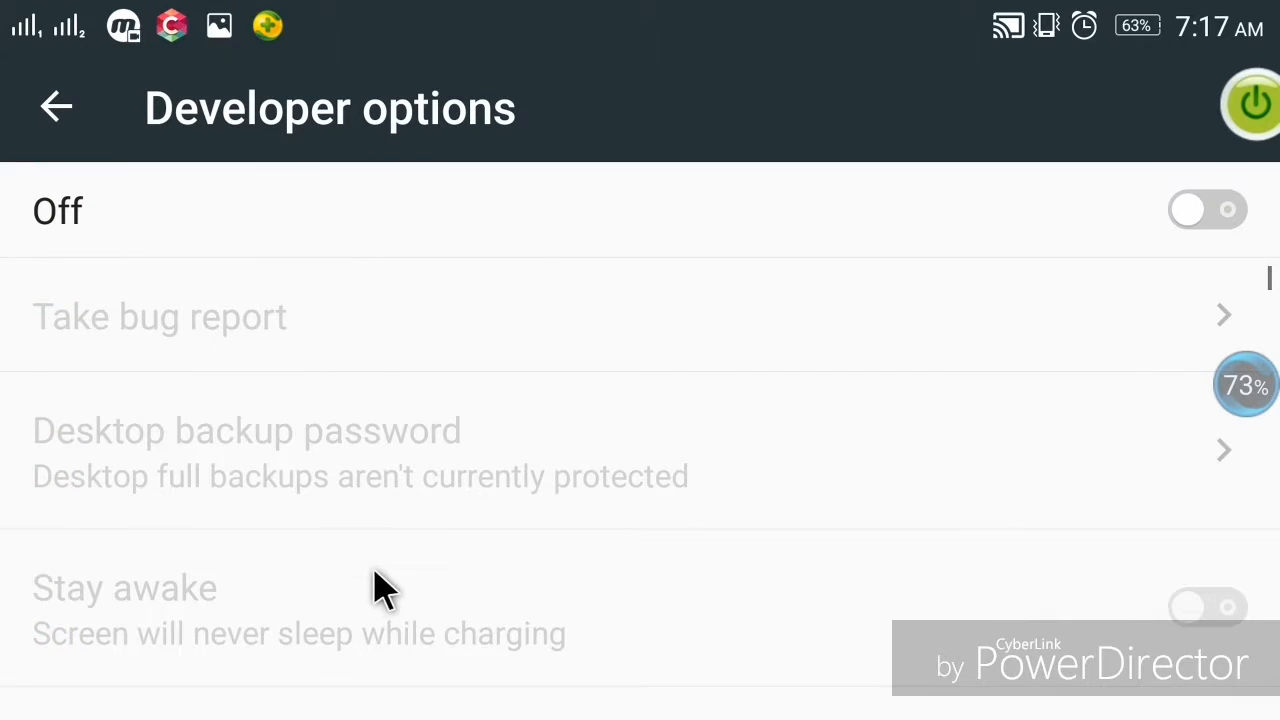
pyautogui.scroll(-3)
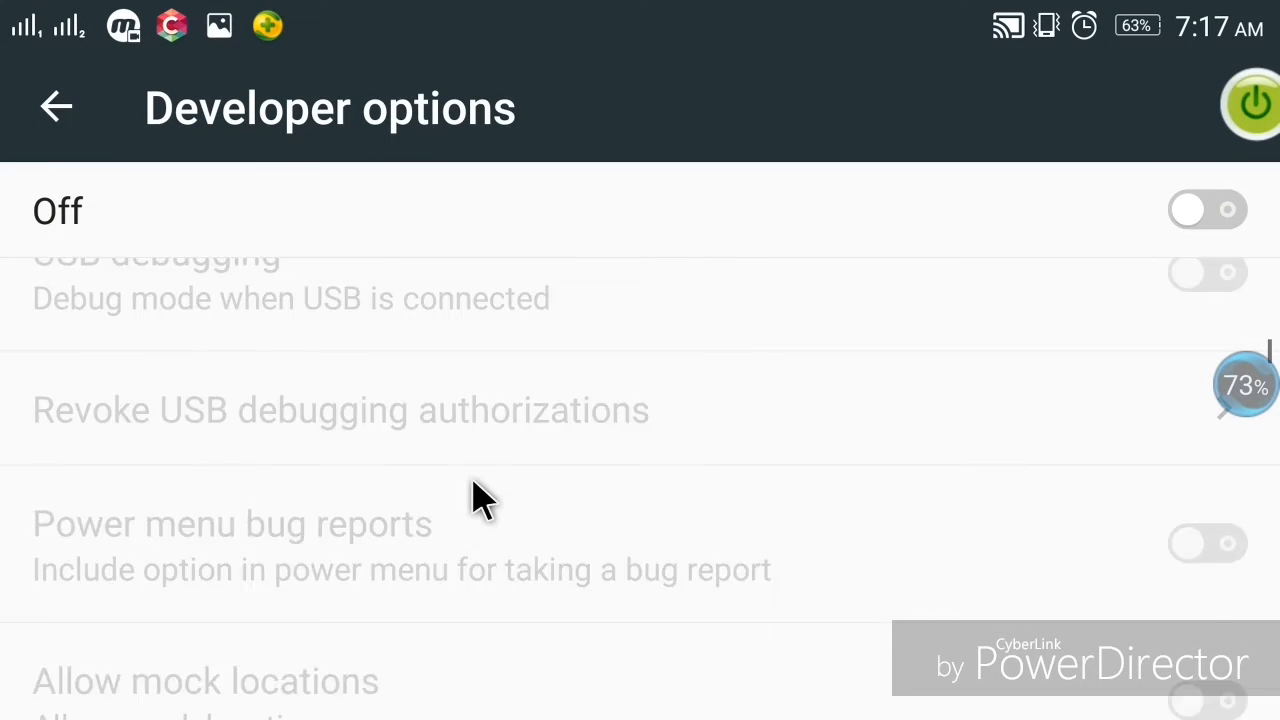
pyautogui.scroll(-3)
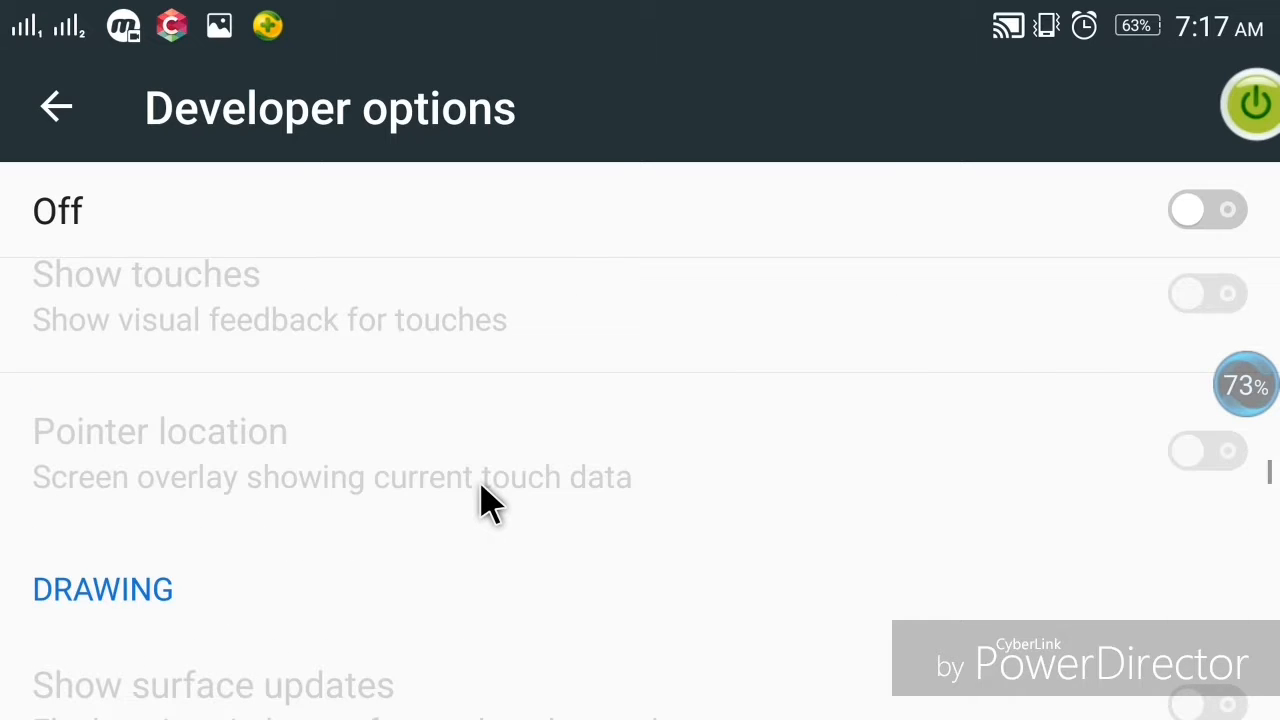
pyautogui.scroll(-3)
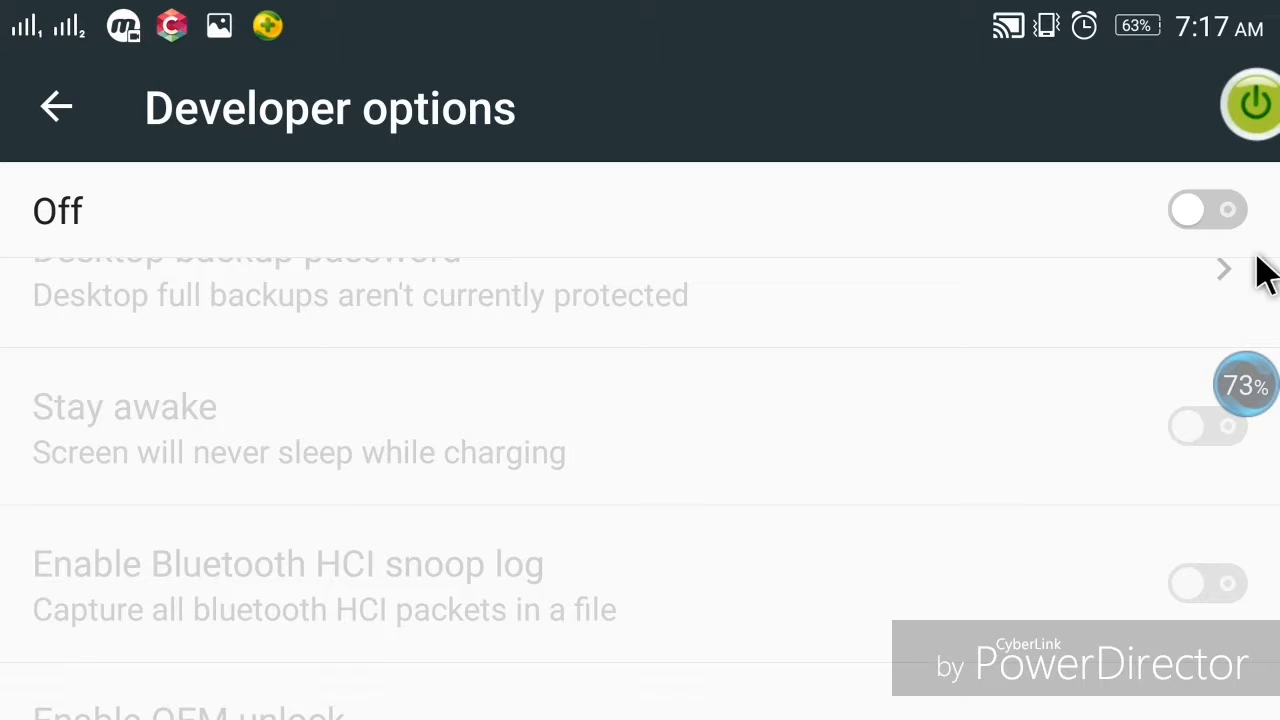
# Step: Switch Developer options On and confirm the 'Allow development settings?' warning
pyautogui.click(1208, 210)
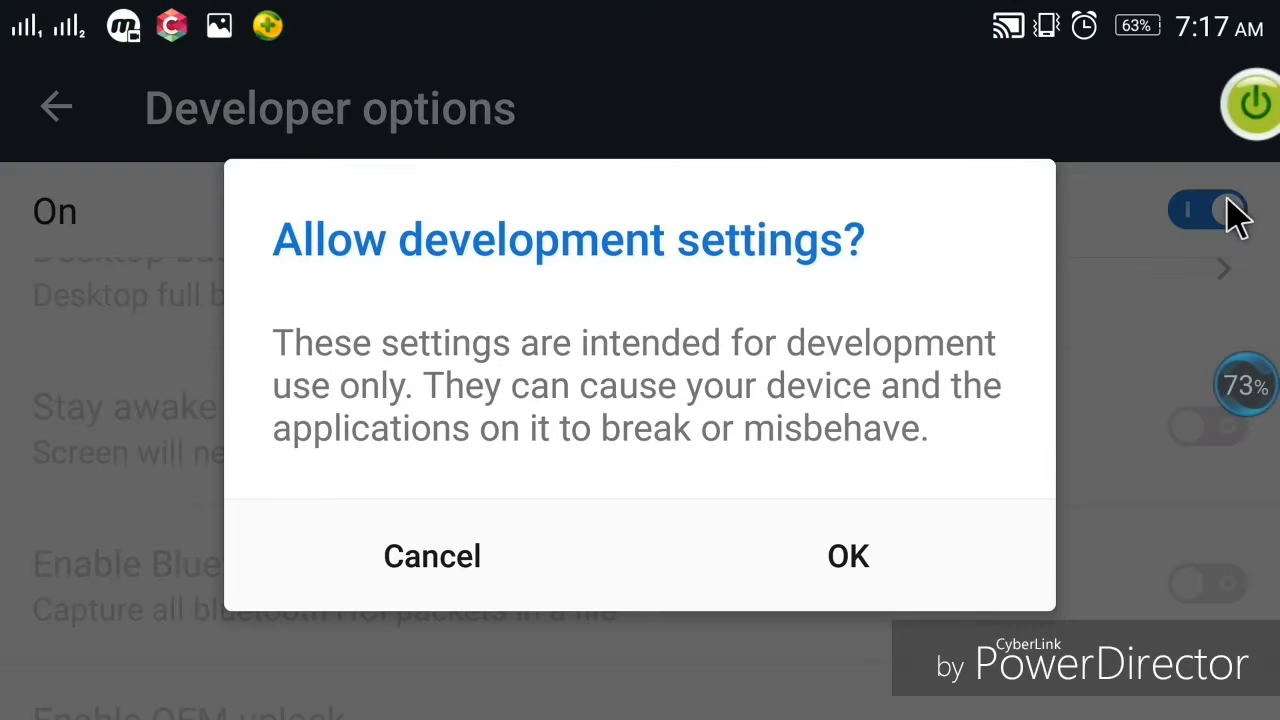
pyautogui.click(848, 556)
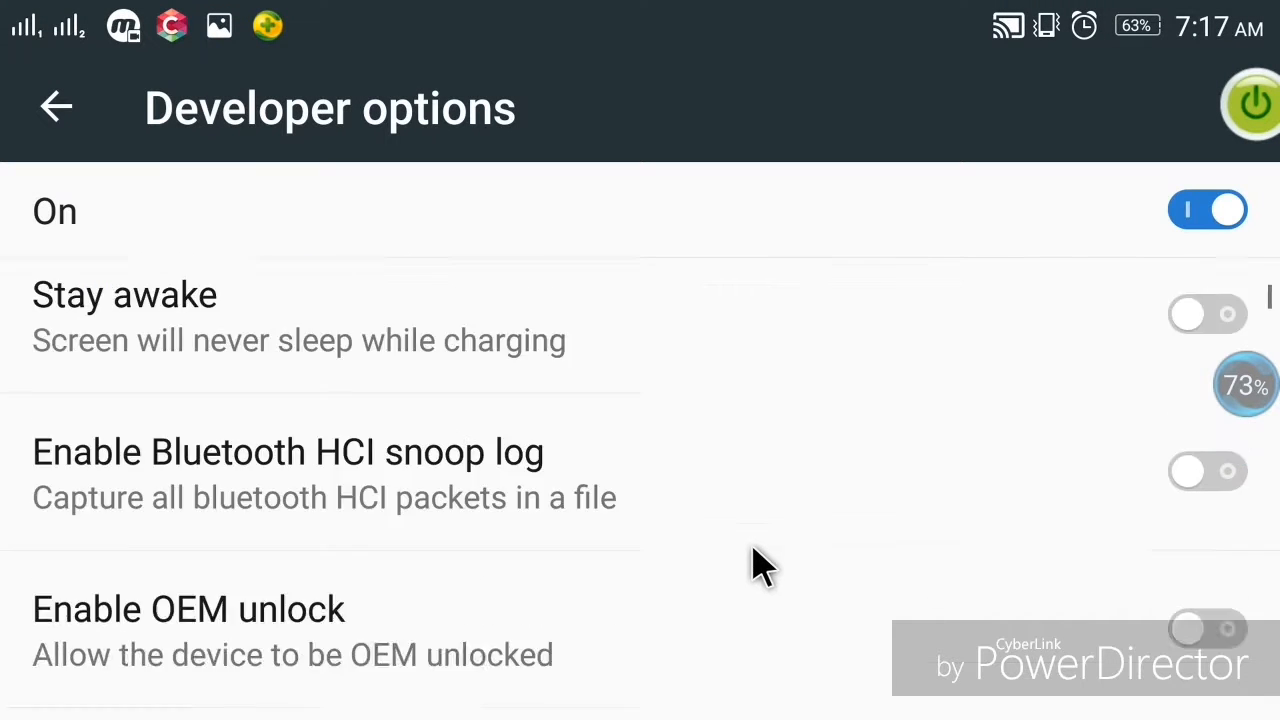
# Step: Set window, transition and animator duration scales to Animation off in the Drawing section
pyautogui.scroll(-3)
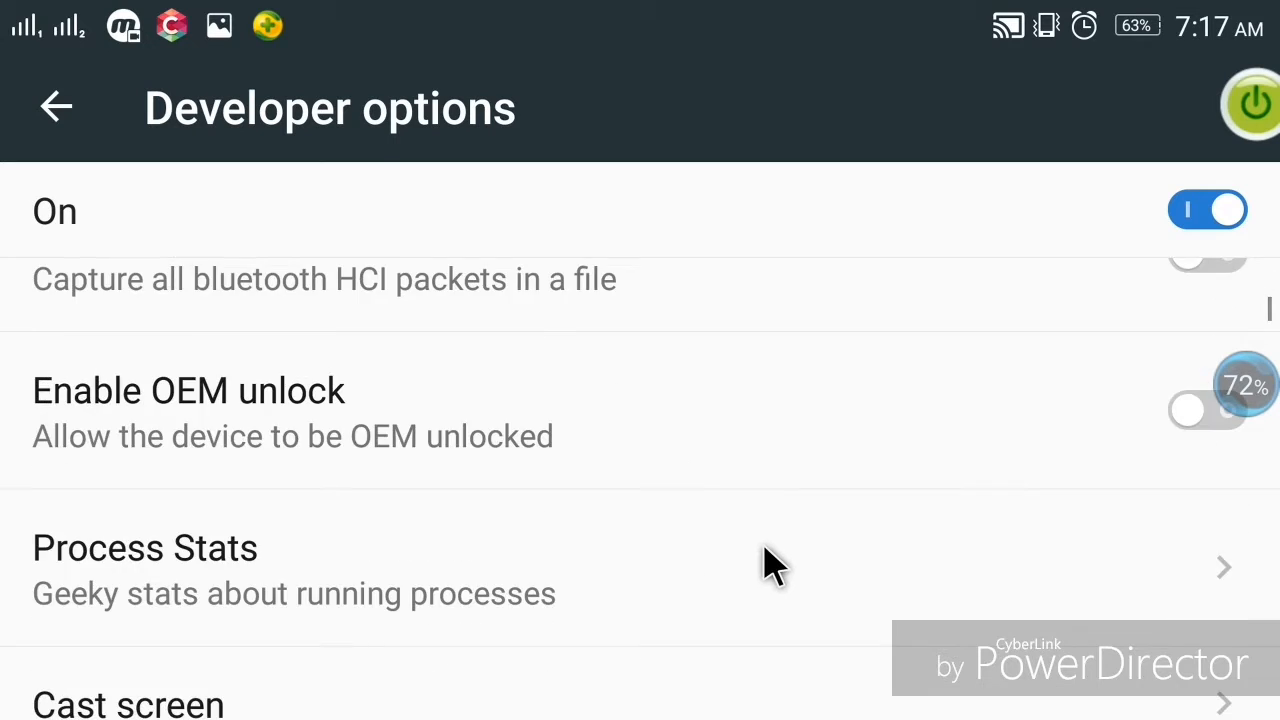
pyautogui.scroll(-3)
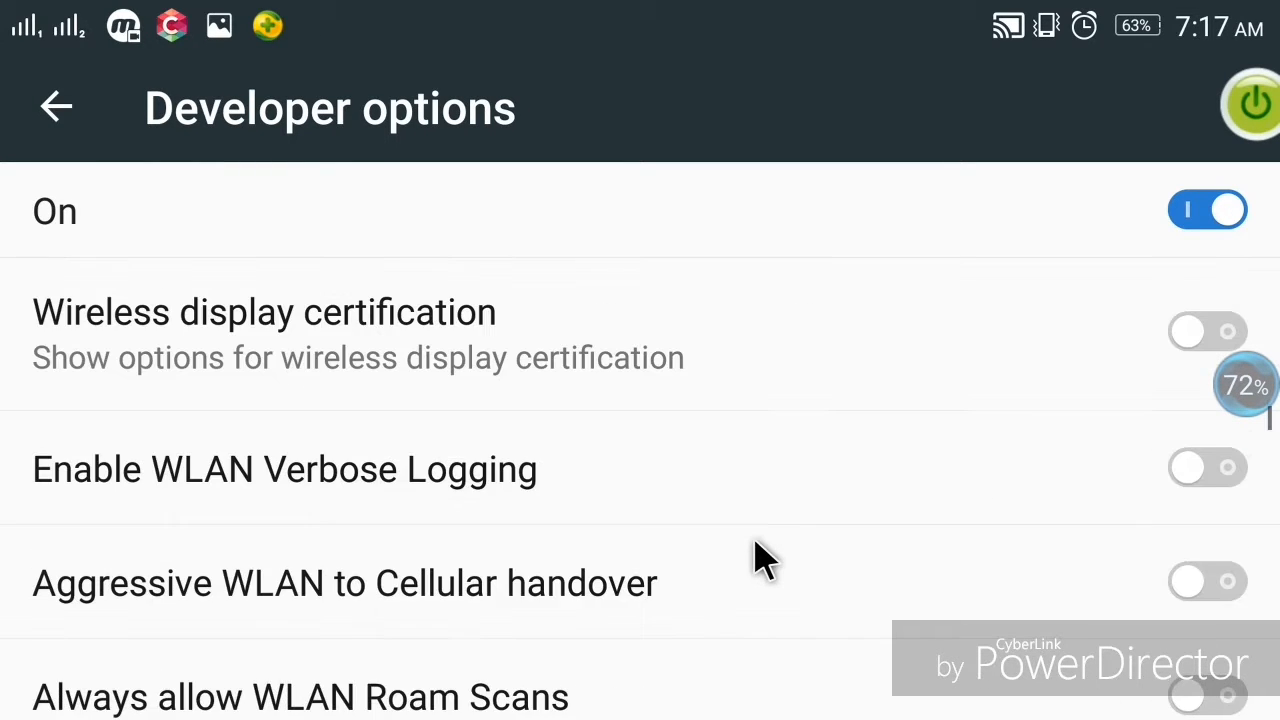
pyautogui.scroll(-3)
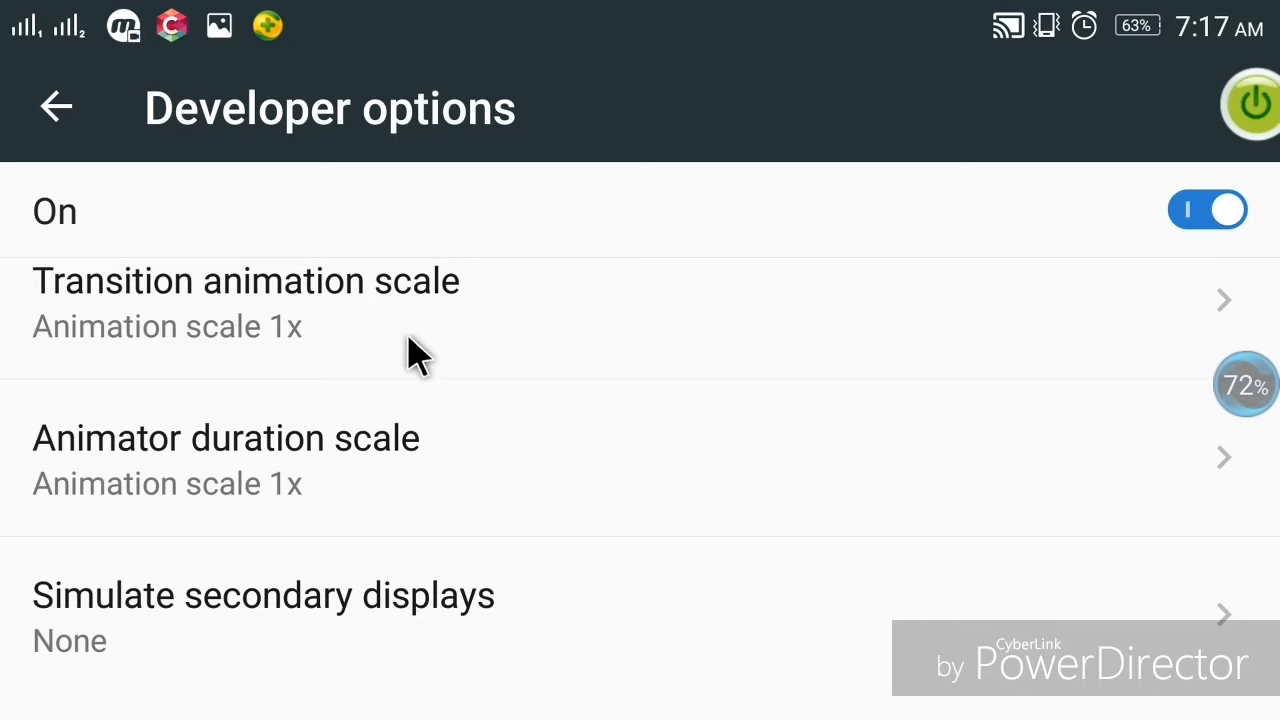
pyautogui.moveTo(324, 360)
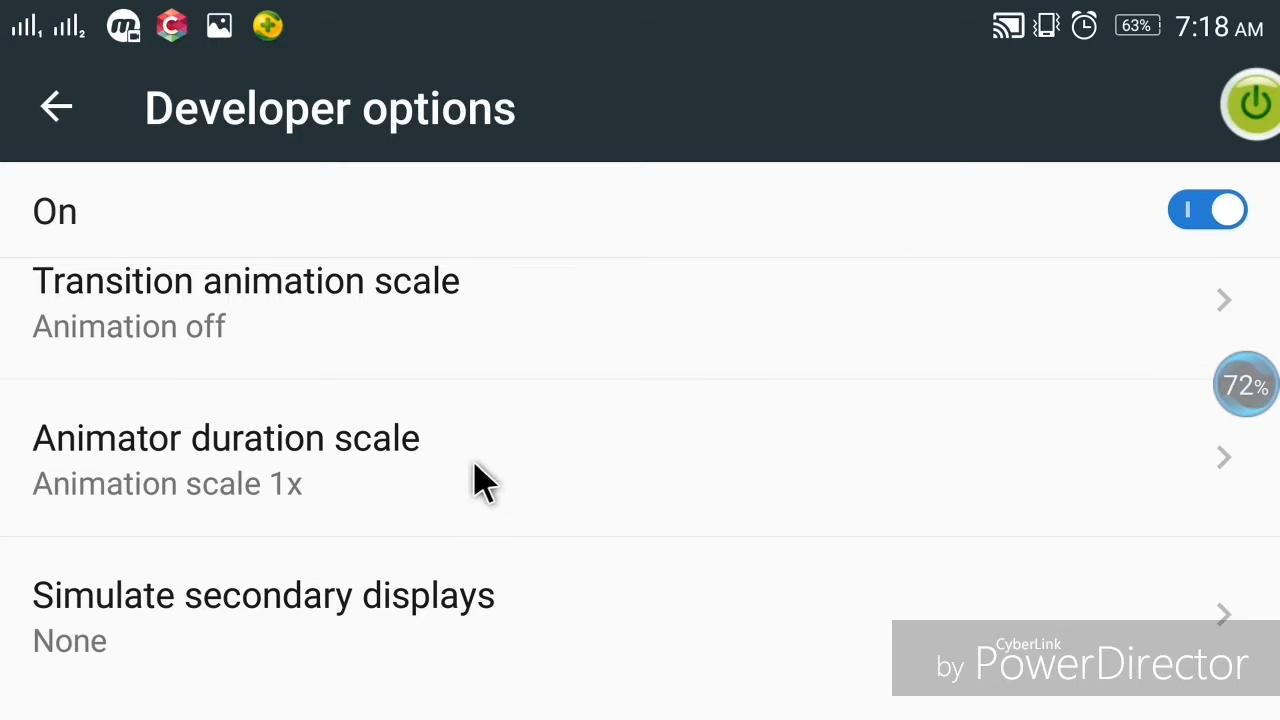
pyautogui.moveTo(336, 476)
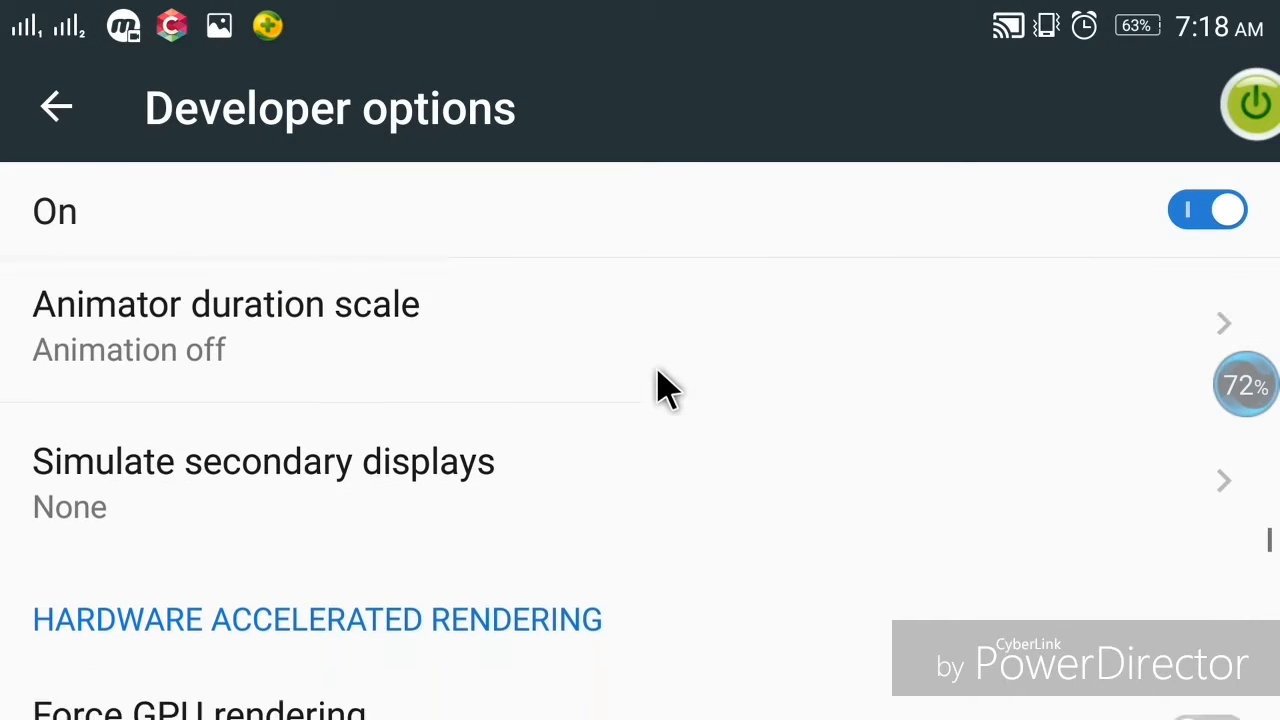
pyautogui.scroll(3)
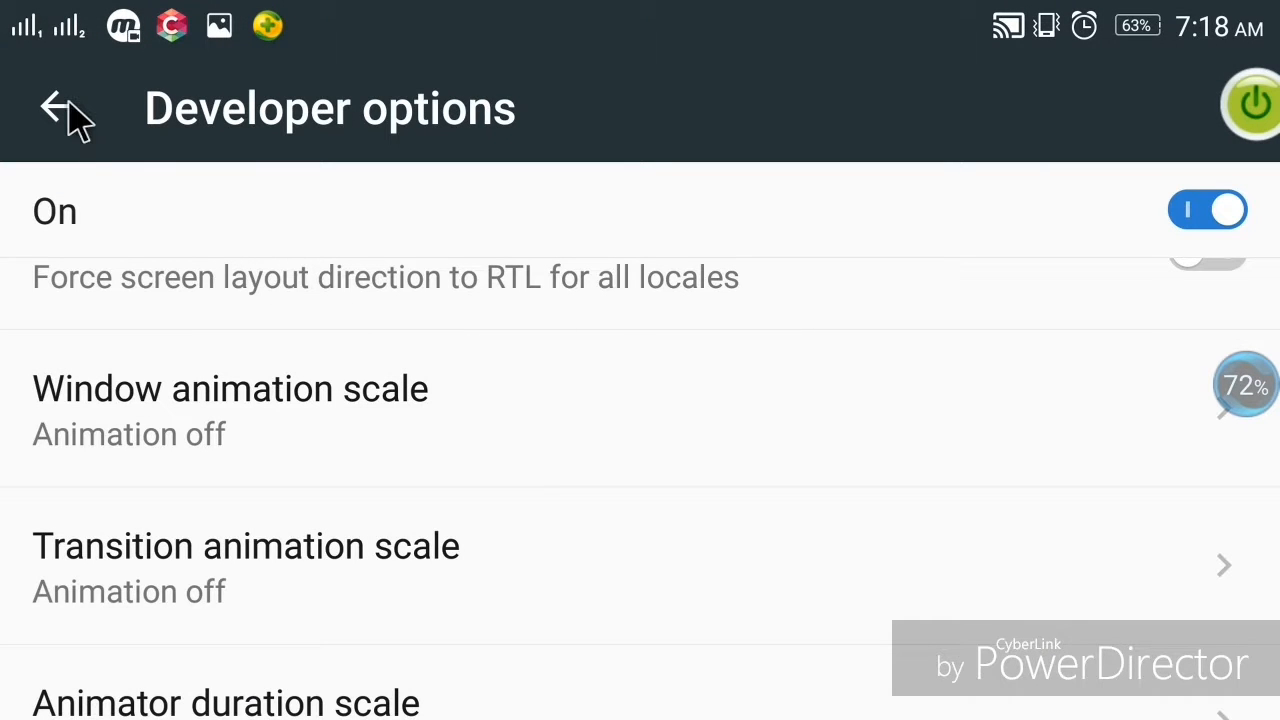
# Step: Leave Settings for the launcher desktop with Computer's local disks shown, then show the start menu
pyautogui.click(62, 108)
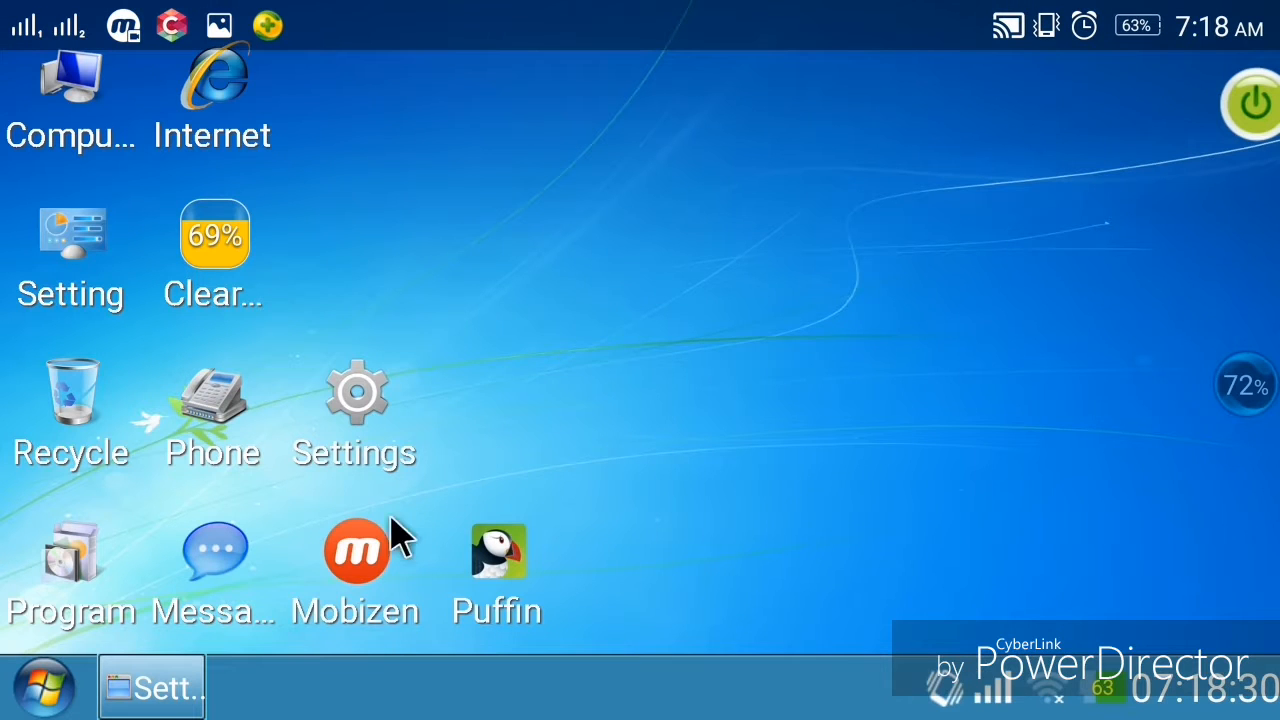
pyautogui.moveTo(216, 284)
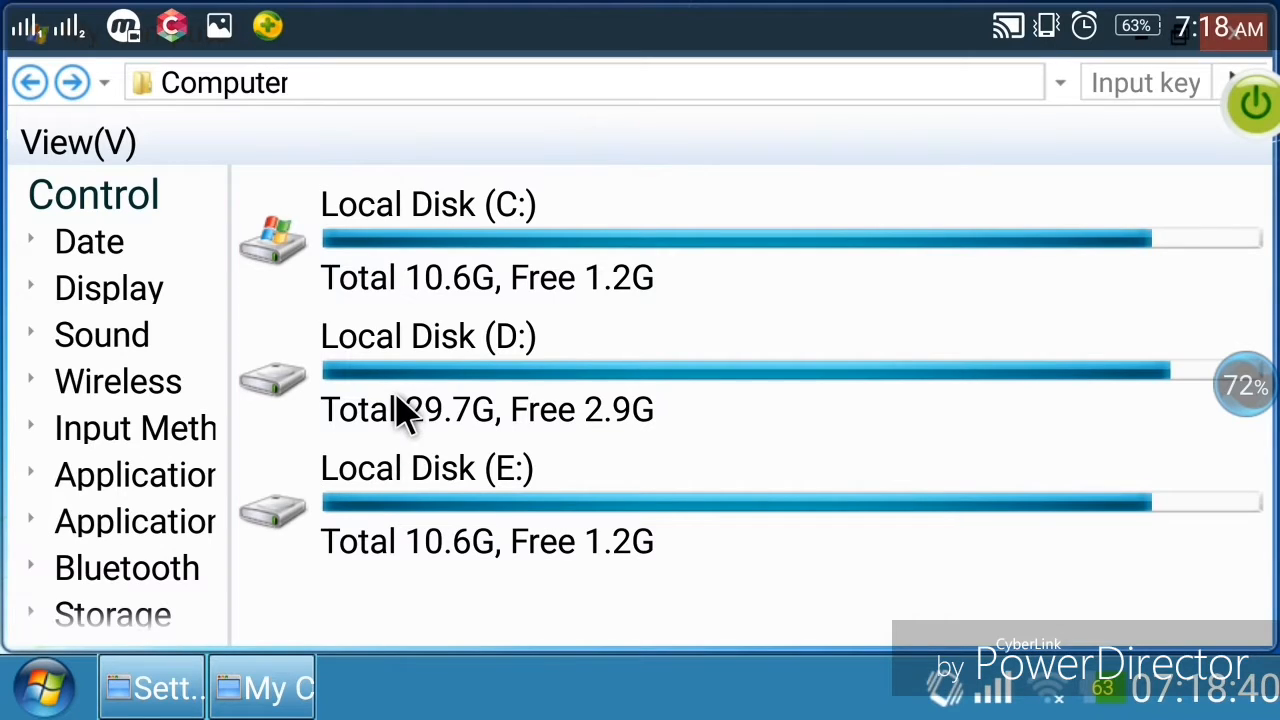
pyautogui.moveTo(376, 436)
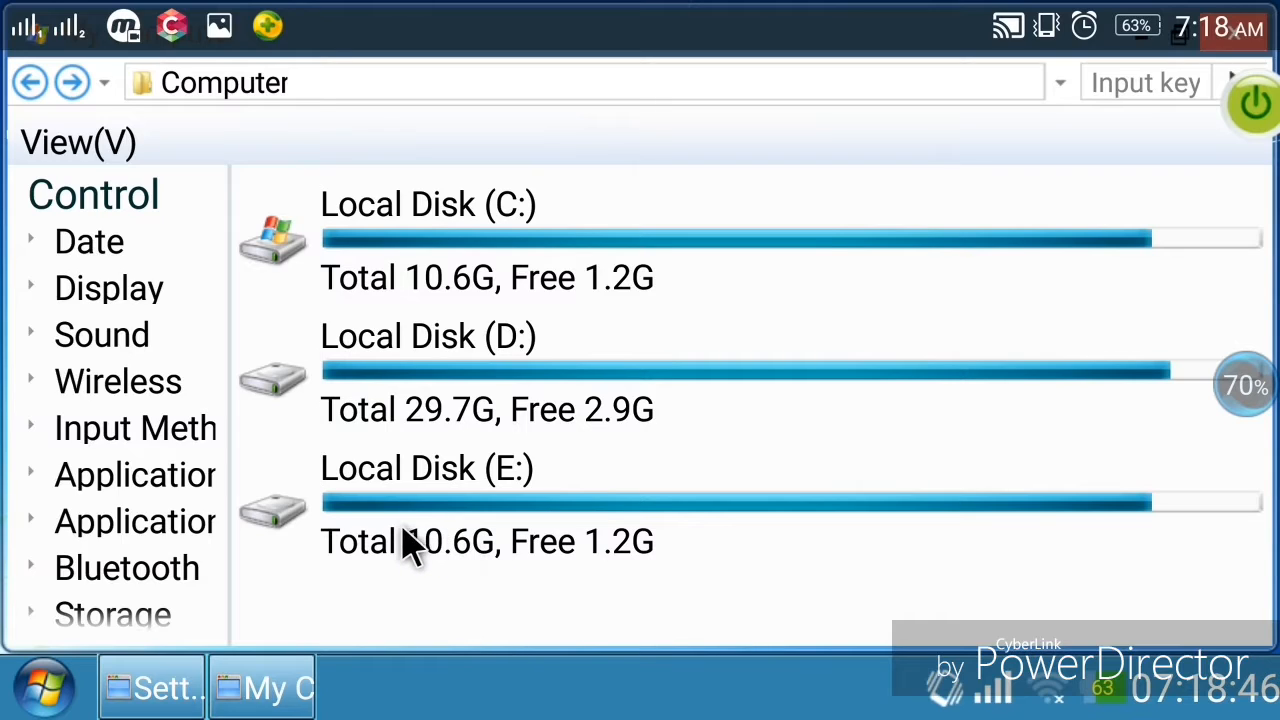
pyautogui.moveTo(430, 556)
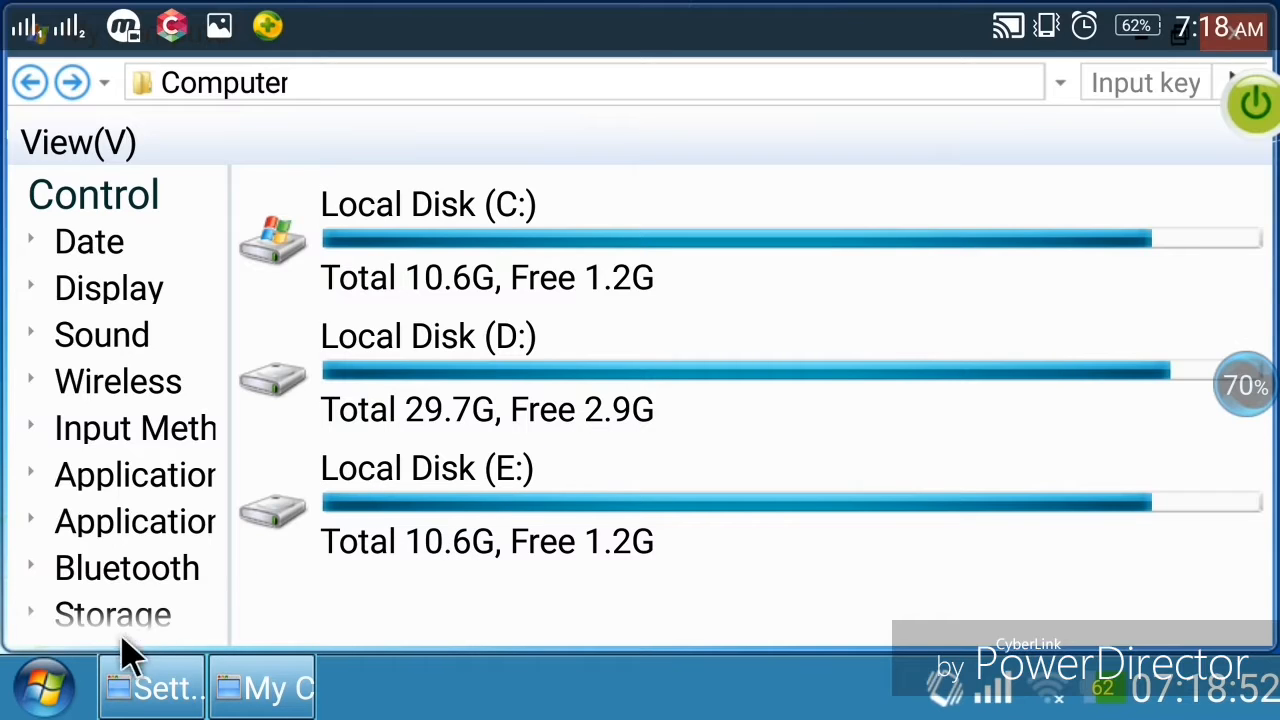
pyautogui.click(42, 688)
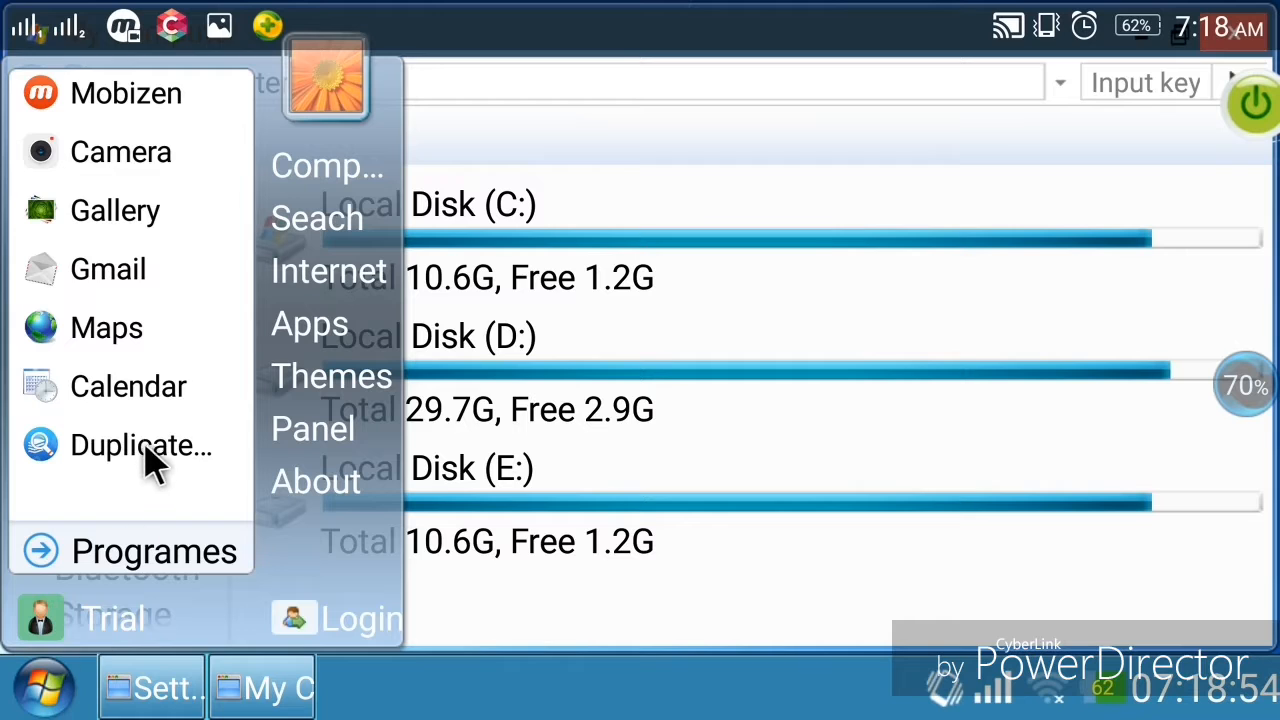